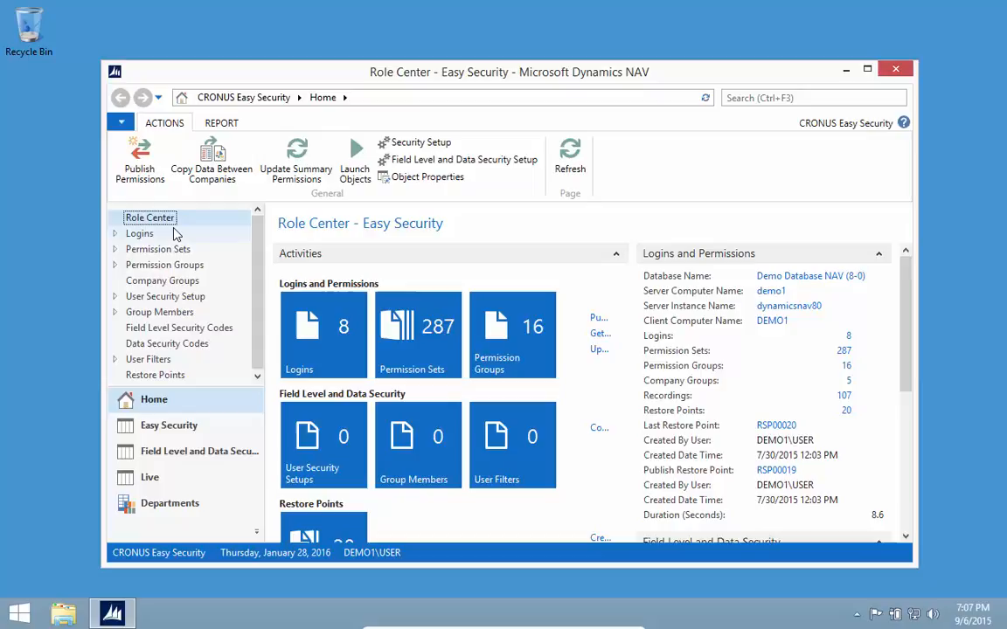
{"action": "mouse_move", "coordinate": [311, 437]}
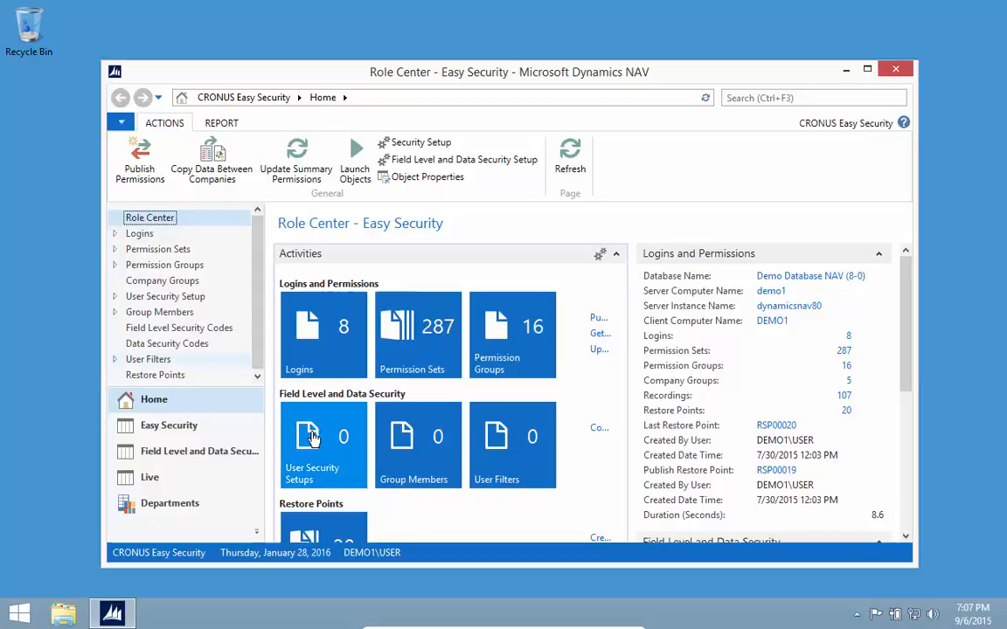
{"action": "mouse_move", "coordinate": [311, 437]}
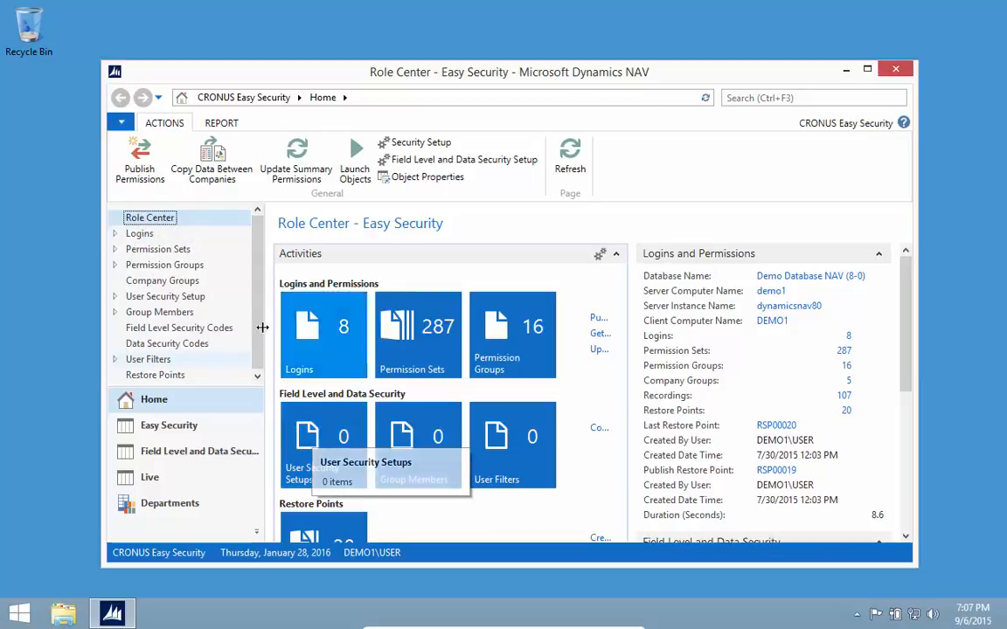
{"action": "mouse_move", "coordinate": [157, 248]}
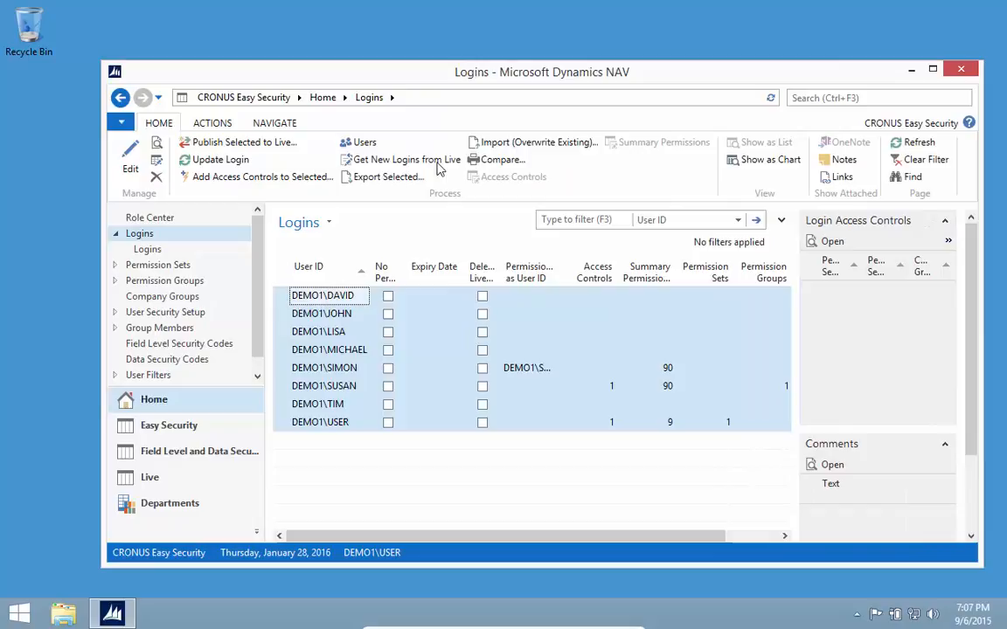
{"action": "mouse_move", "coordinate": [493, 176]}
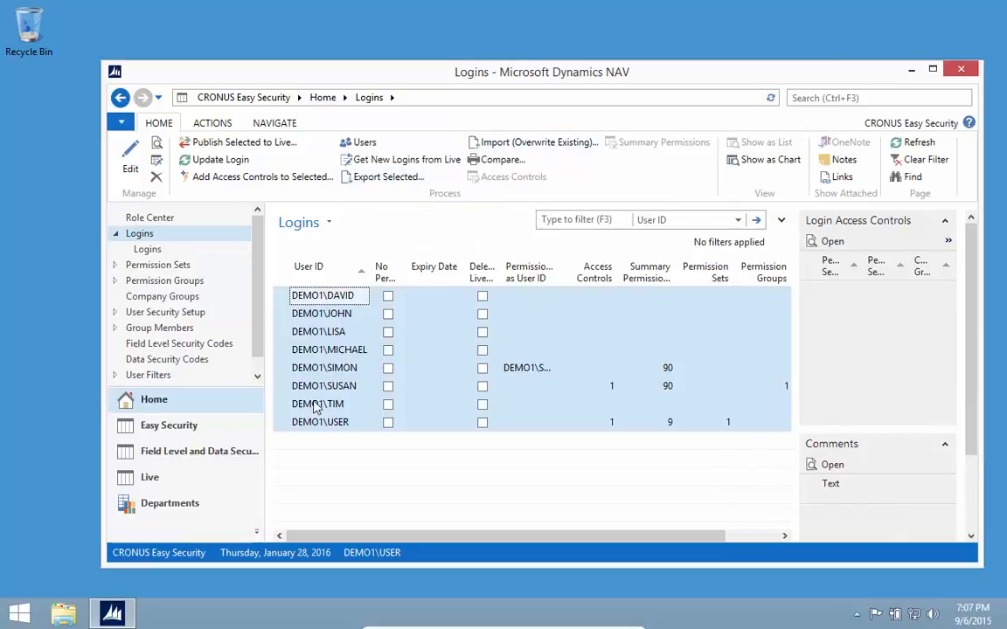
{"action": "mouse_move", "coordinate": [353, 360]}
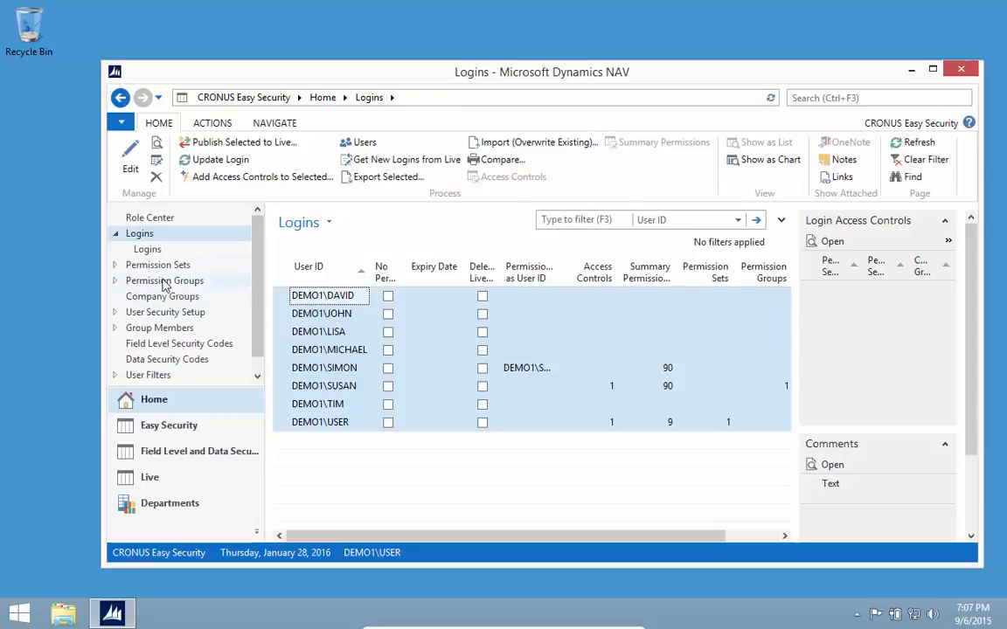
{"action": "mouse_move", "coordinate": [157, 265]}
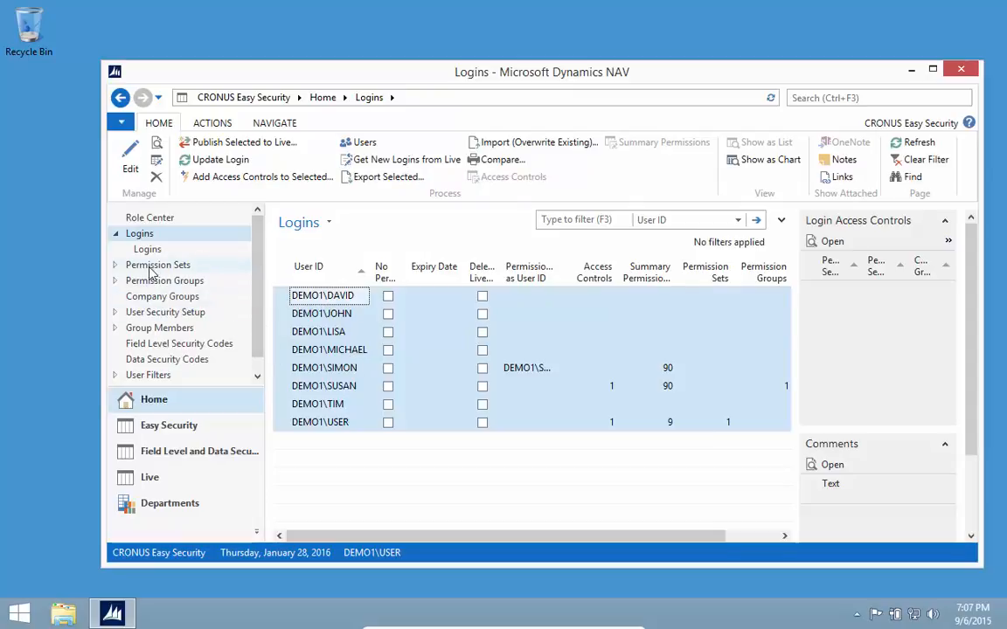
- Go from the Logins list to the Permission Sets list (ADCS ALL, BASIC, COST)
{"action": "left_click", "coordinate": [157, 265]}
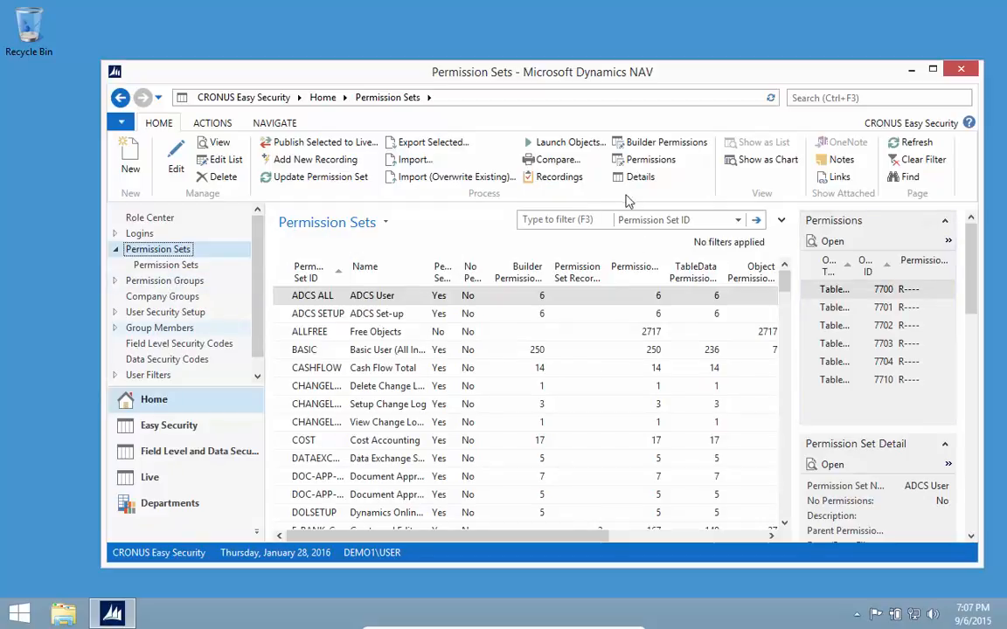
{"action": "mouse_move", "coordinate": [229, 132]}
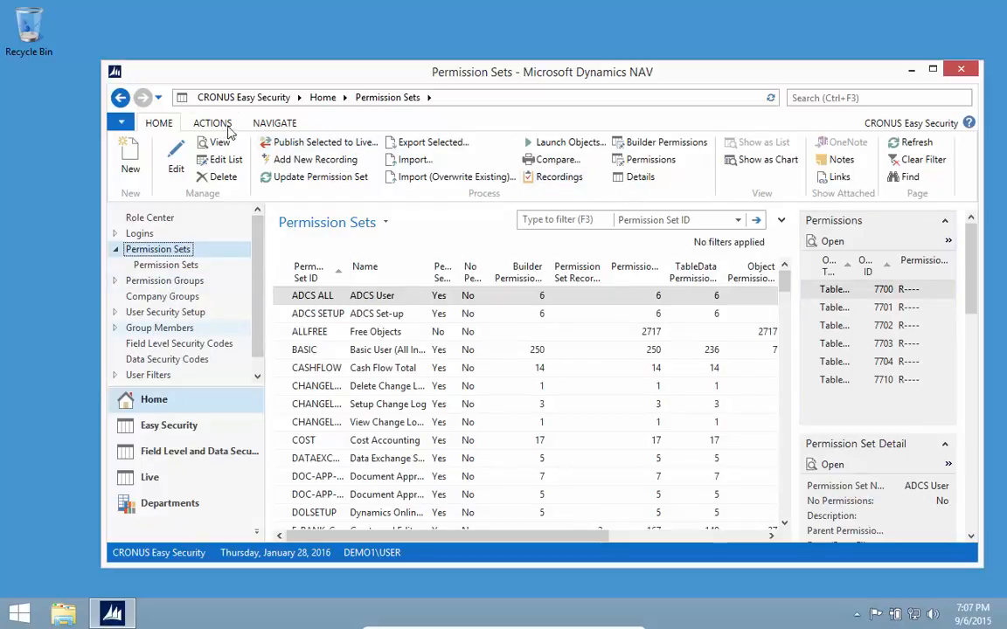
- Show the Navigate related-information commands for the Permission Sets list
{"action": "left_click", "coordinate": [275, 122]}
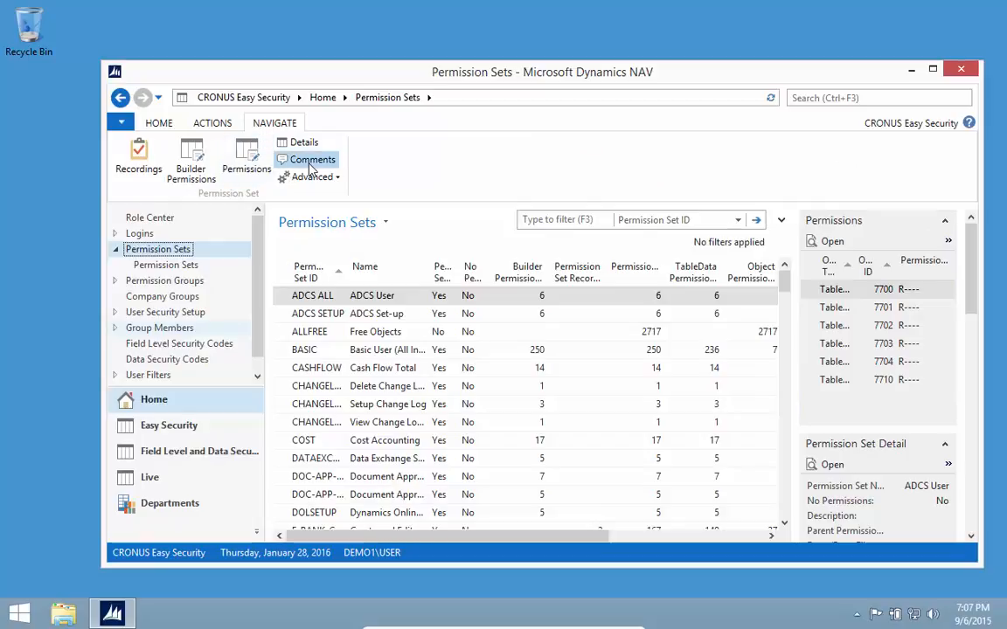
{"action": "left_click", "coordinate": [312, 160]}
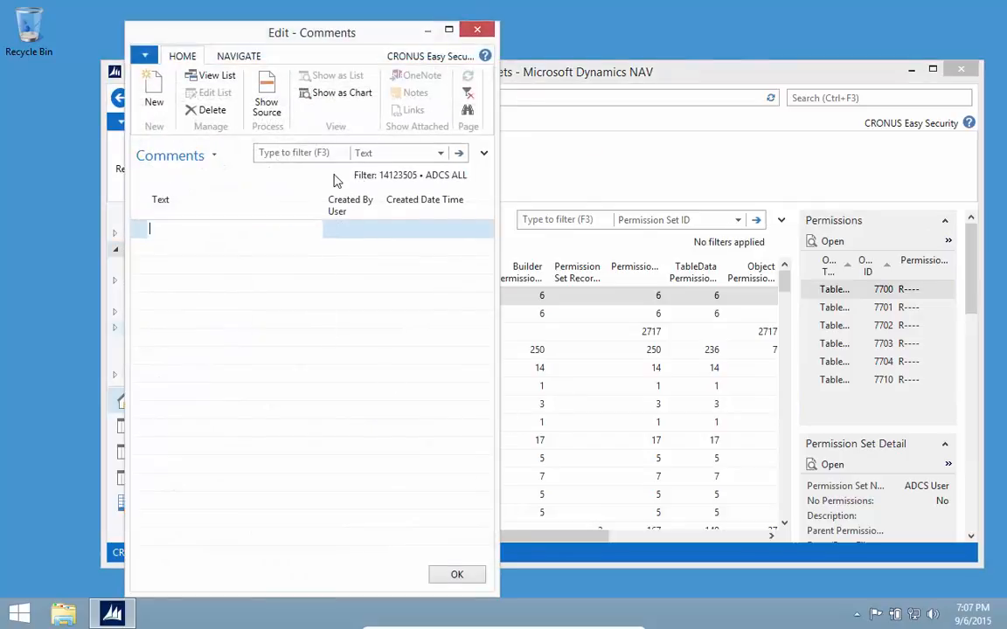
{"action": "left_click", "coordinate": [482, 152]}
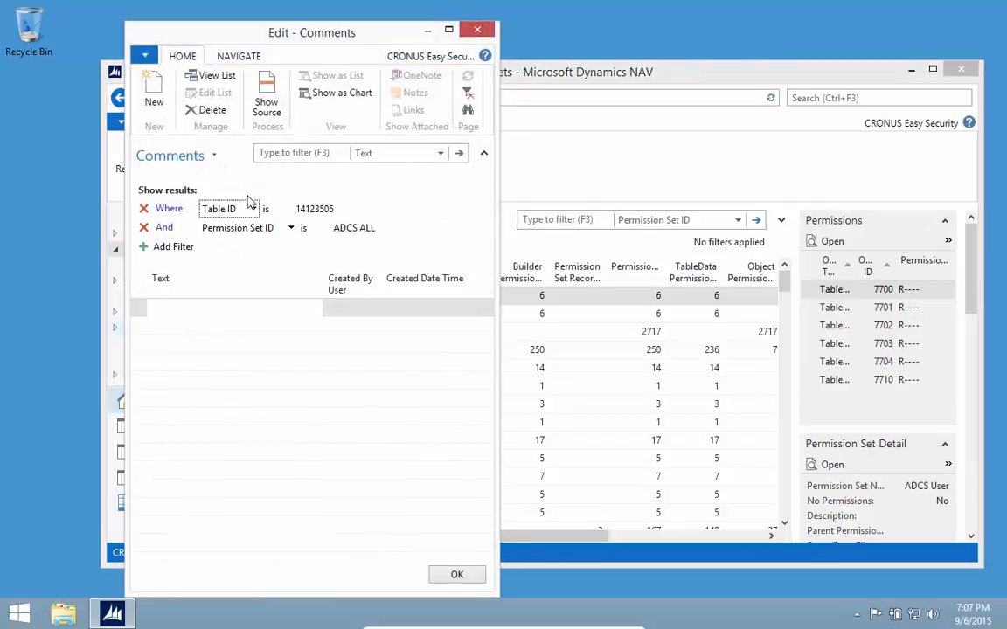
{"action": "left_click", "coordinate": [143, 210]}
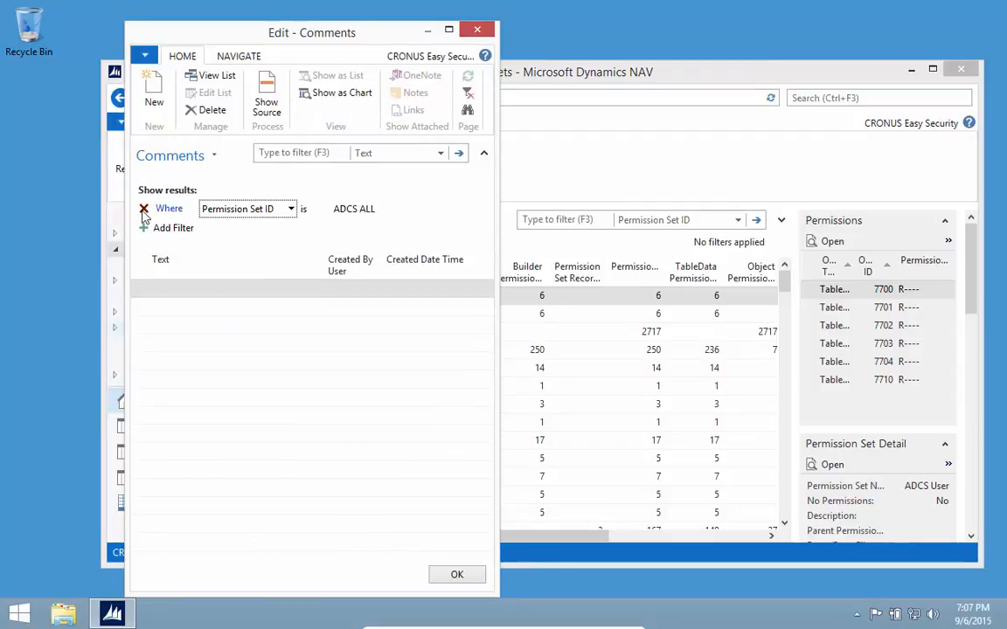
{"action": "left_click", "coordinate": [143, 208]}
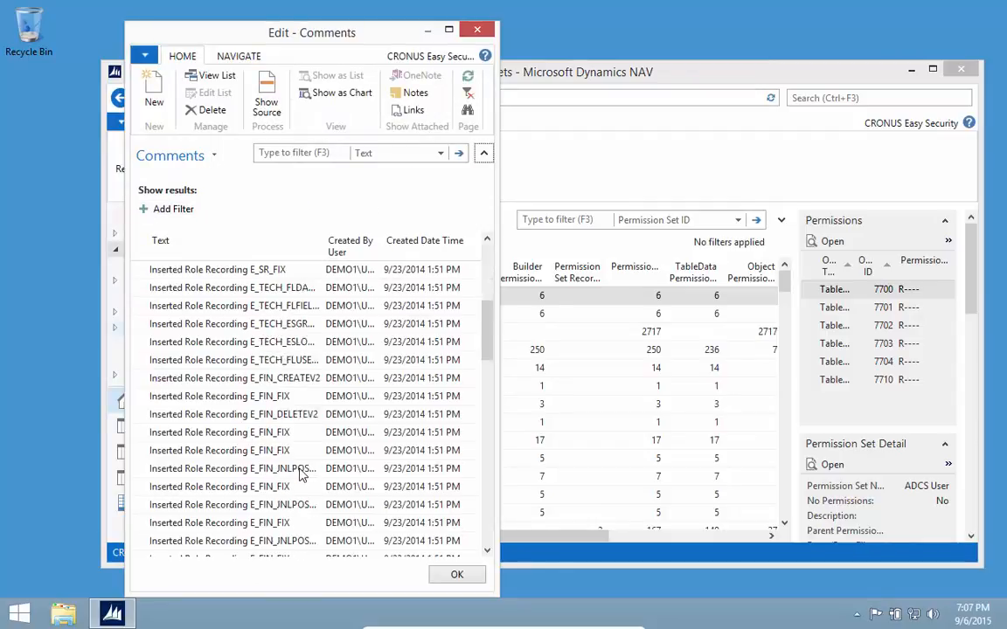
{"action": "left_click", "coordinate": [456, 573]}
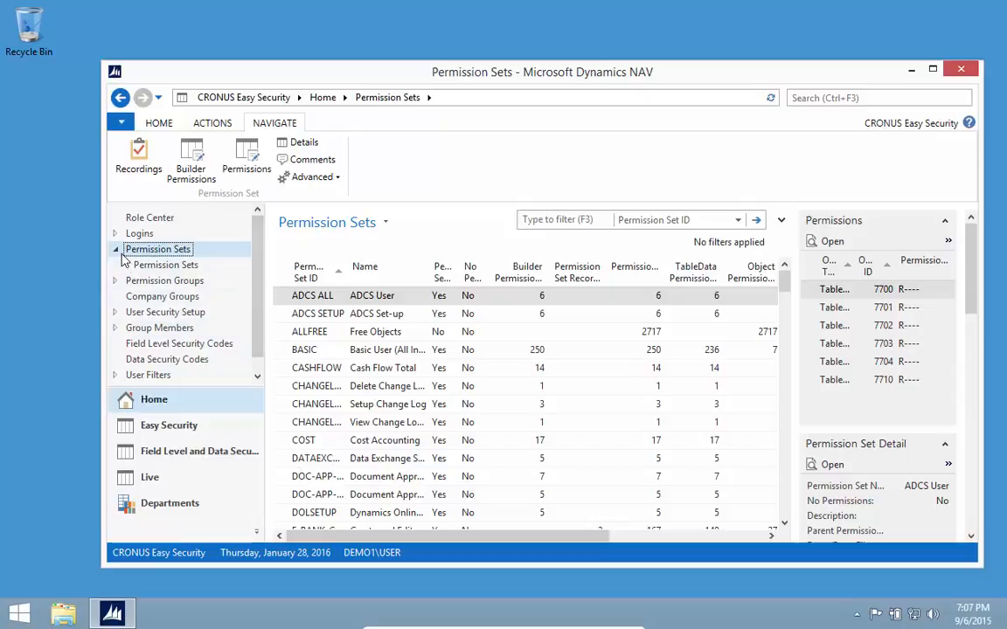
{"action": "mouse_move", "coordinate": [129, 261]}
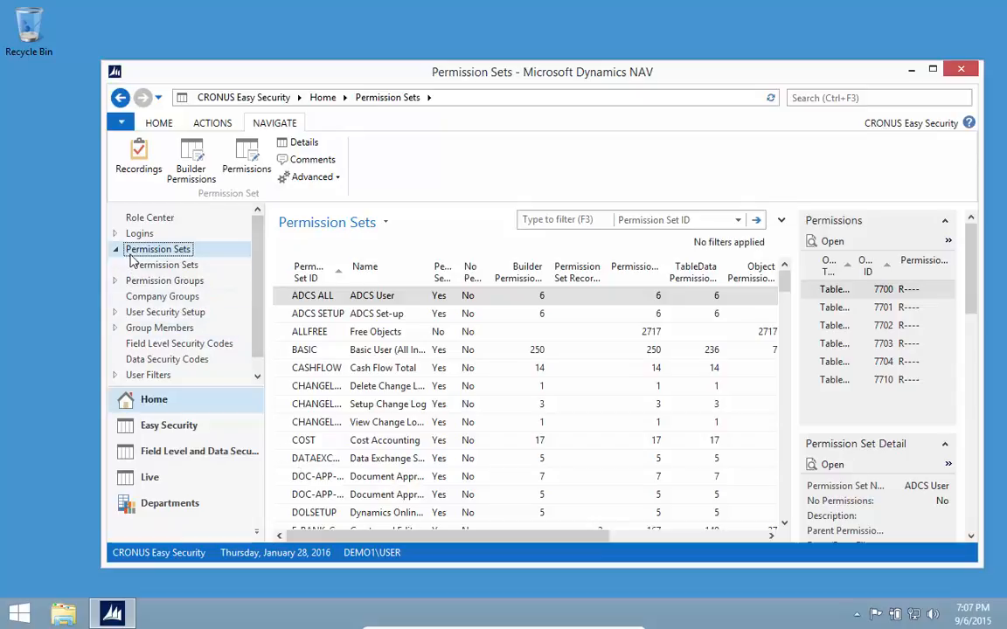
- Visit Permission Groups, then reach Easy Security's Logins and Permissions overview via Departments
{"action": "left_click", "coordinate": [165, 264]}
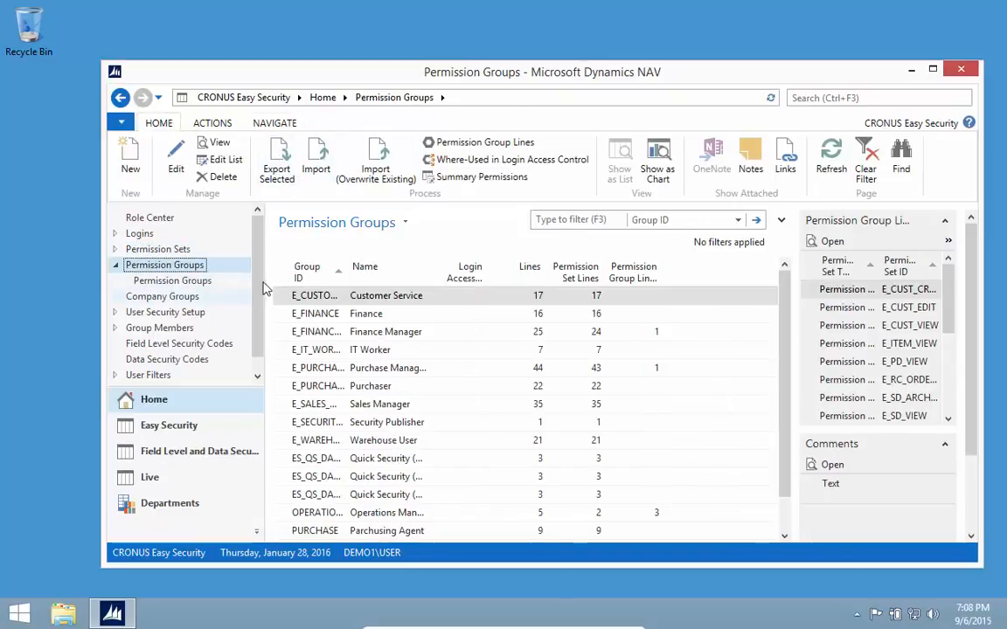
{"action": "scroll", "scroll_direction": "down", "scroll_amount": 3}
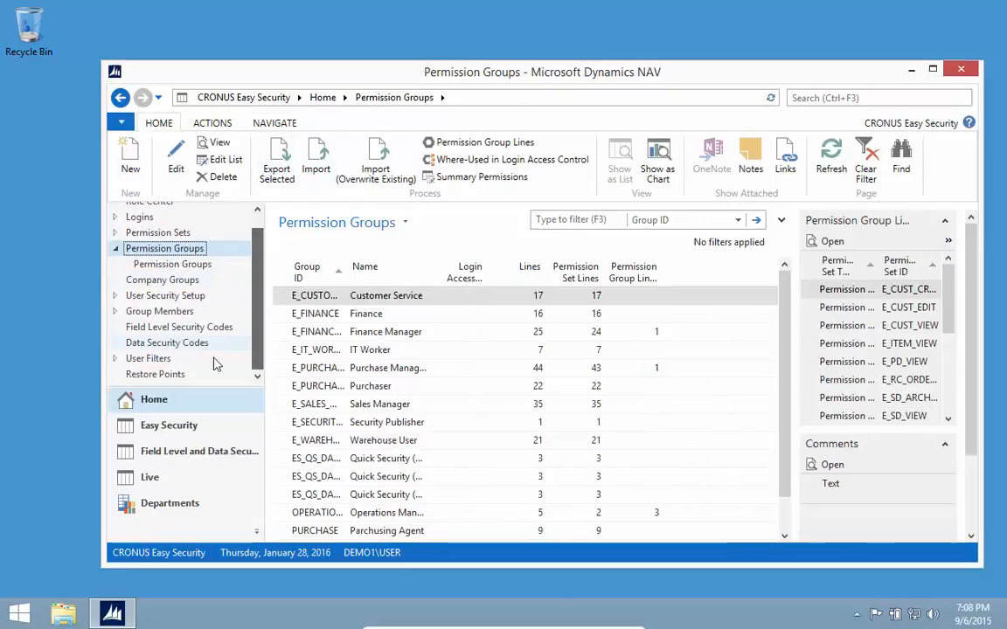
{"action": "mouse_move", "coordinate": [173, 510]}
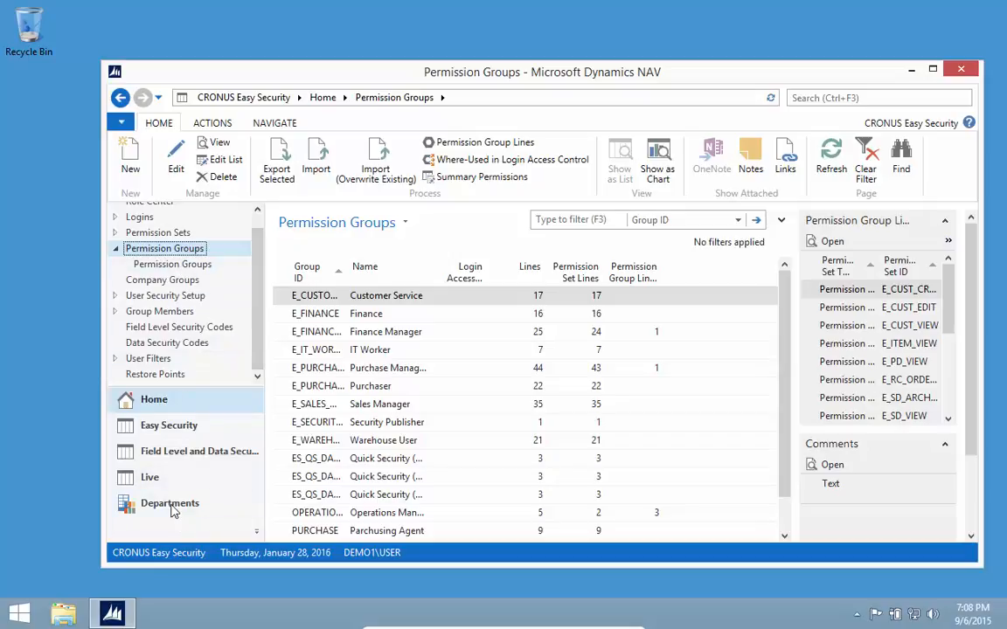
{"action": "left_click", "coordinate": [170, 503]}
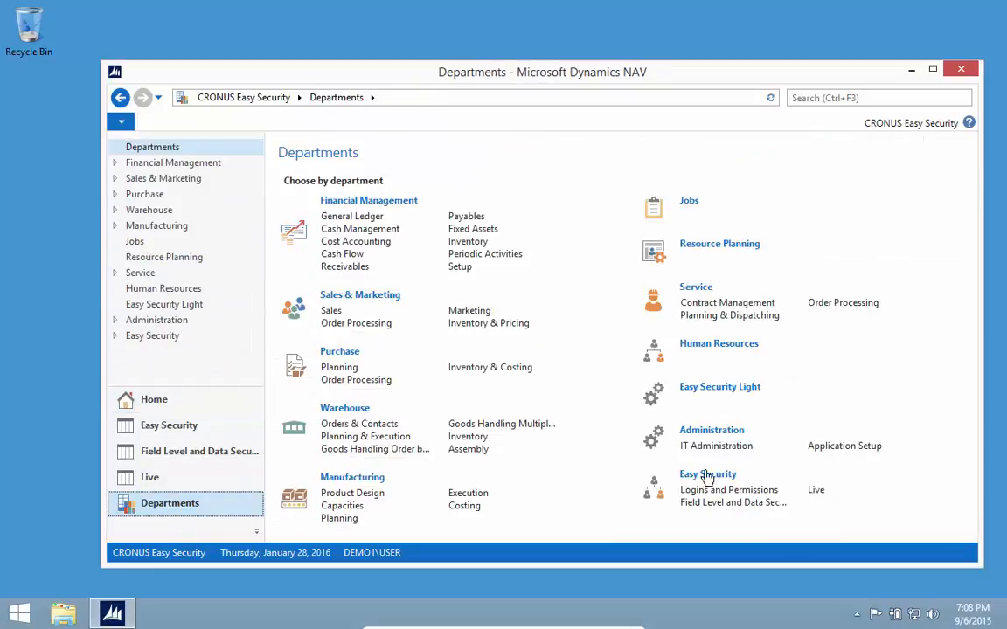
{"action": "left_click", "coordinate": [727, 490]}
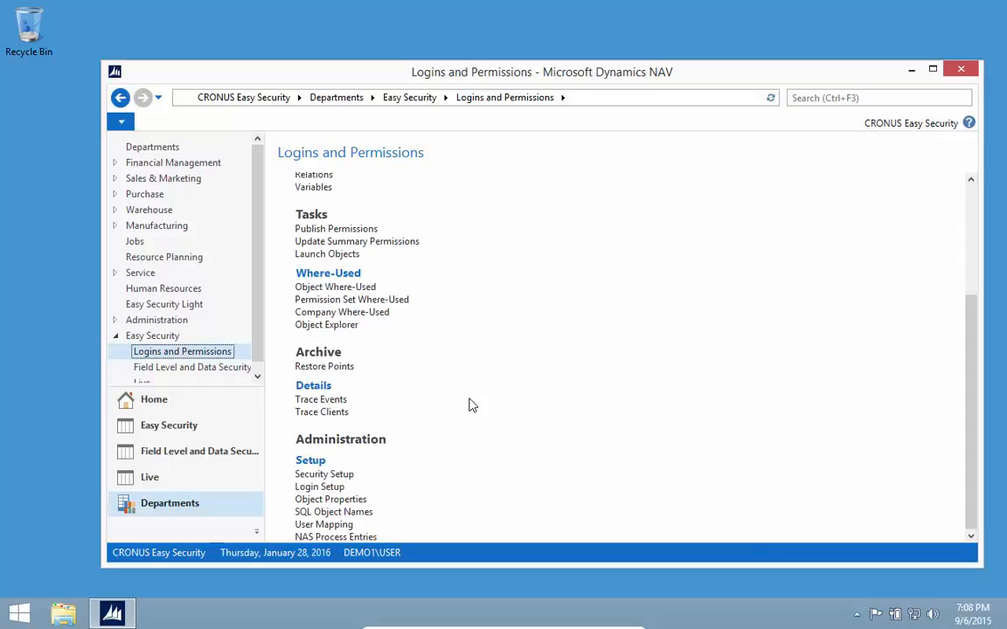
{"action": "mouse_move", "coordinate": [318, 503]}
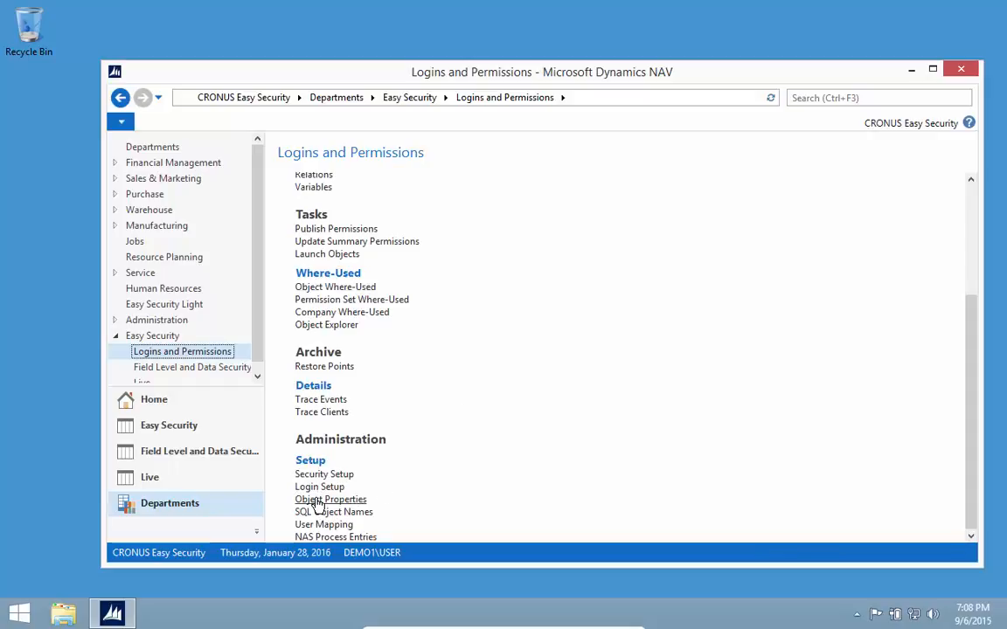
{"action": "left_click", "coordinate": [330, 500]}
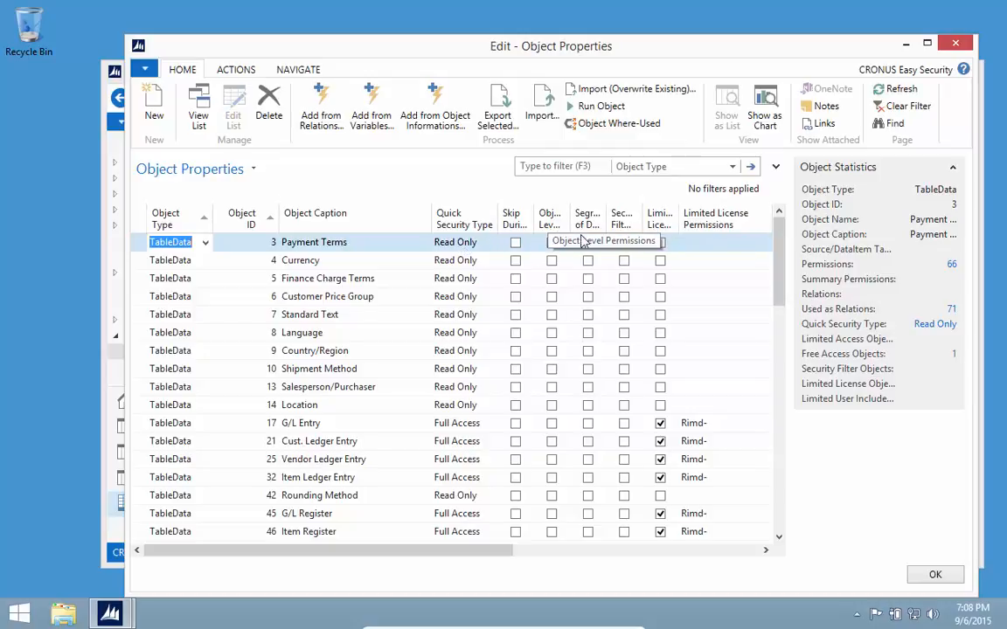
{"action": "mouse_move", "coordinate": [587, 241]}
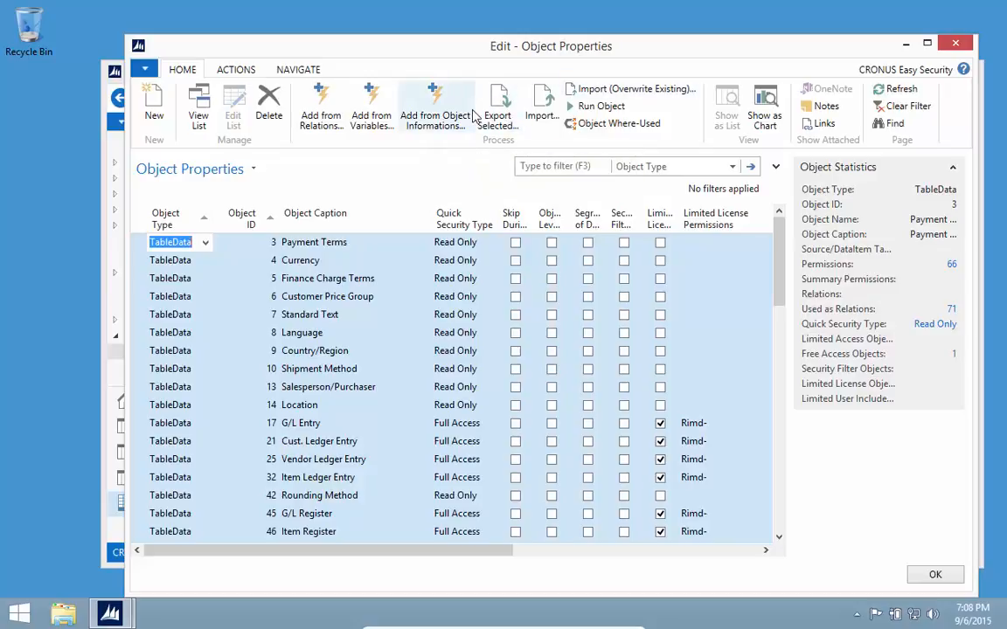
{"action": "mouse_move", "coordinate": [434, 105]}
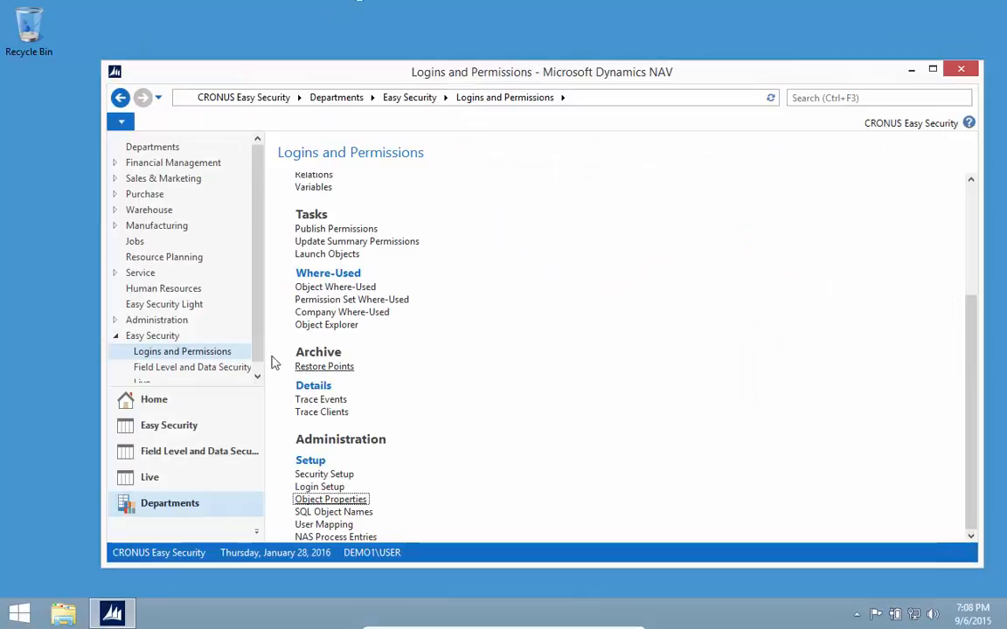
- Review the User Security Setup and User Filters lists, ending back on the Field Level and Data Security overview
{"action": "left_click", "coordinate": [192, 367]}
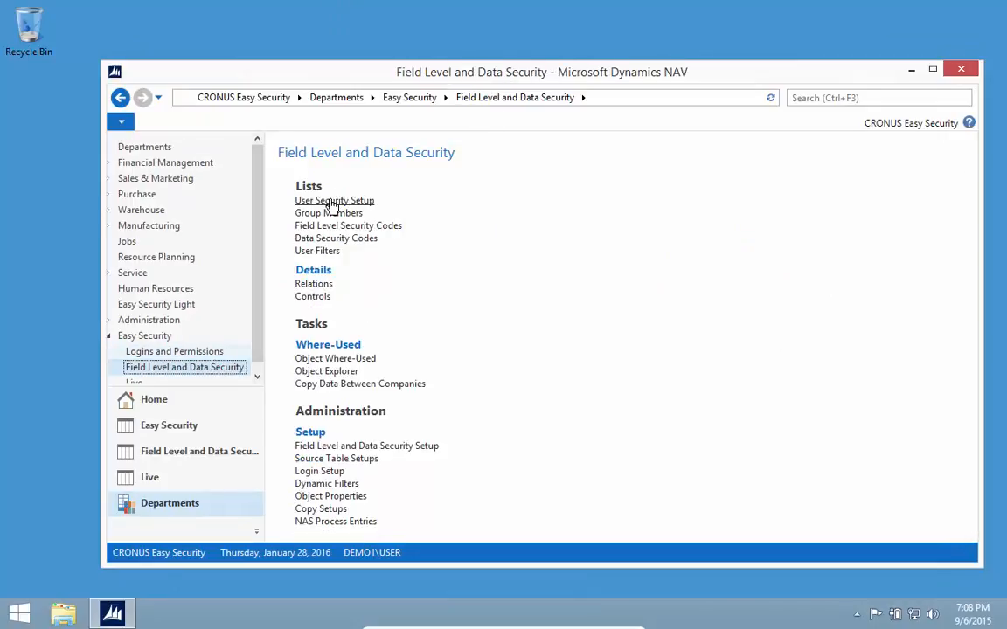
{"action": "left_click", "coordinate": [334, 199]}
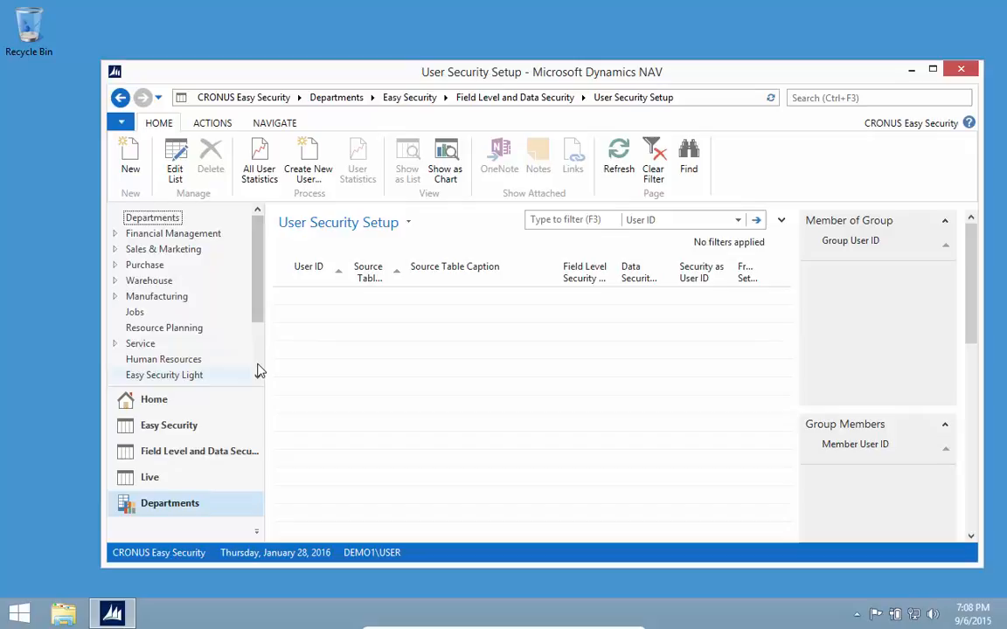
{"action": "left_click", "coordinate": [199, 451]}
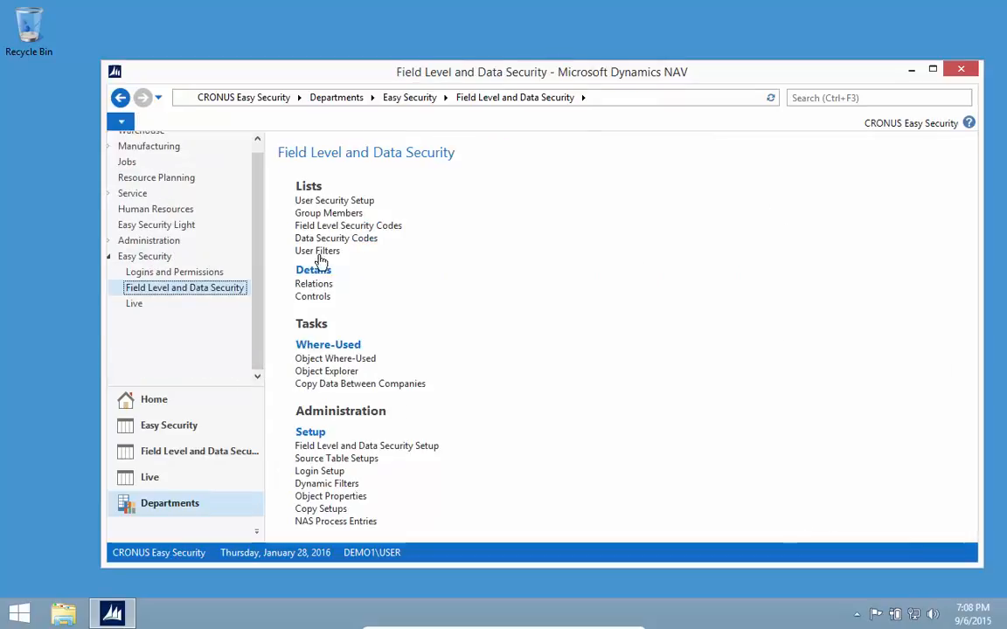
{"action": "left_click", "coordinate": [348, 225]}
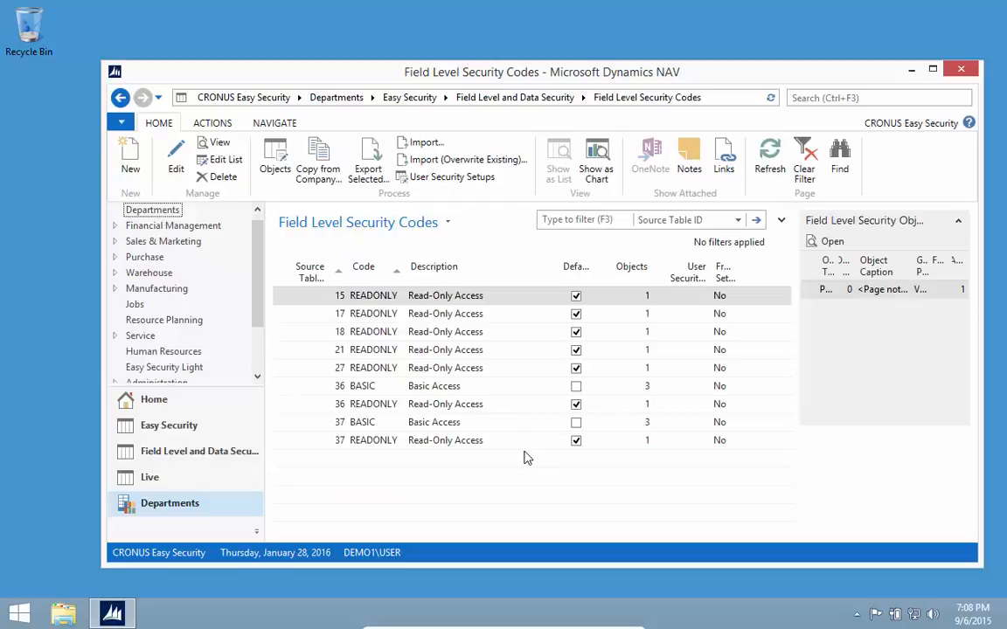
{"action": "mouse_move", "coordinate": [342, 224]}
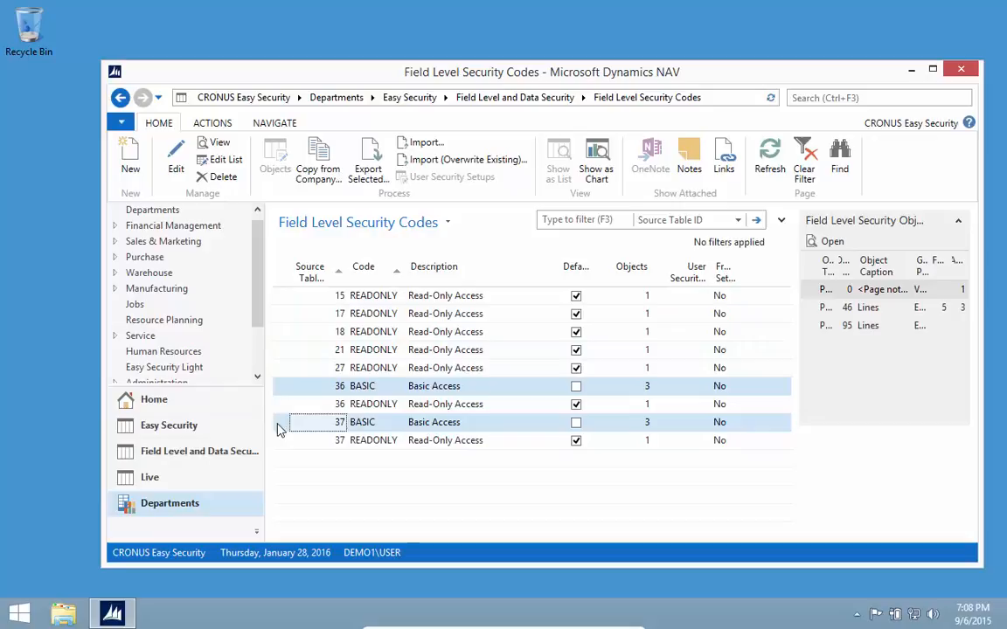
{"action": "mouse_move", "coordinate": [398, 377]}
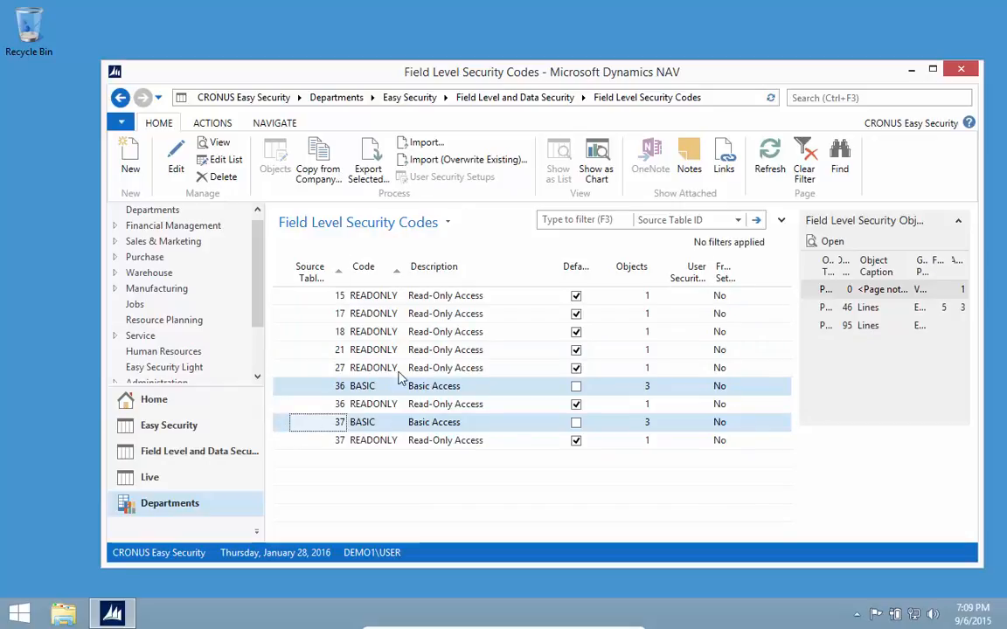
{"action": "mouse_move", "coordinate": [426, 143]}
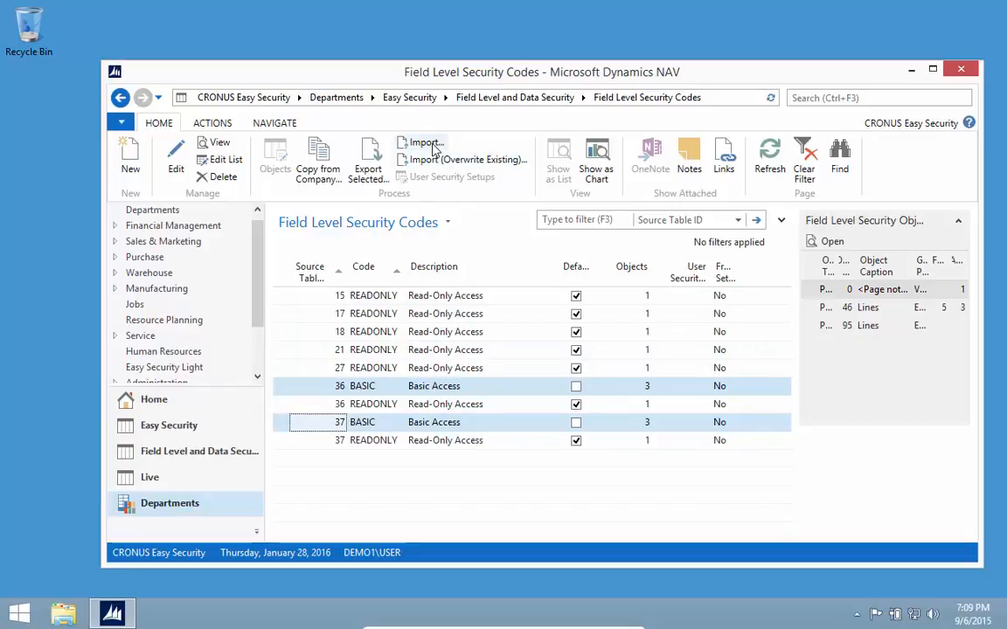
{"action": "mouse_move", "coordinate": [461, 159]}
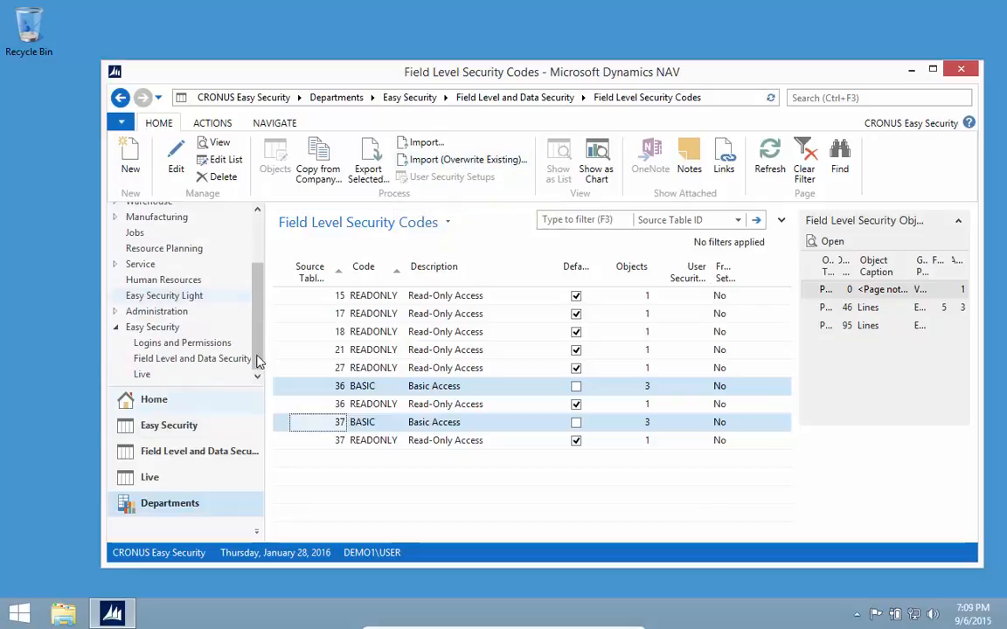
{"action": "left_click", "coordinate": [193, 358]}
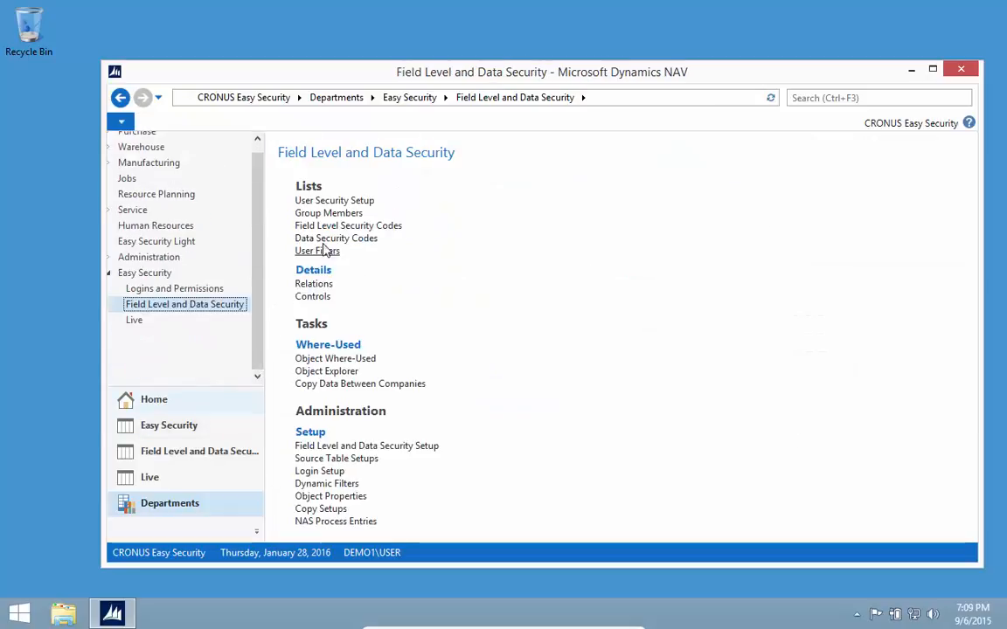
- Review the Data Security Codes list with the DOMESTIC code, then move to Logins and Permissions
{"action": "left_click", "coordinate": [335, 238]}
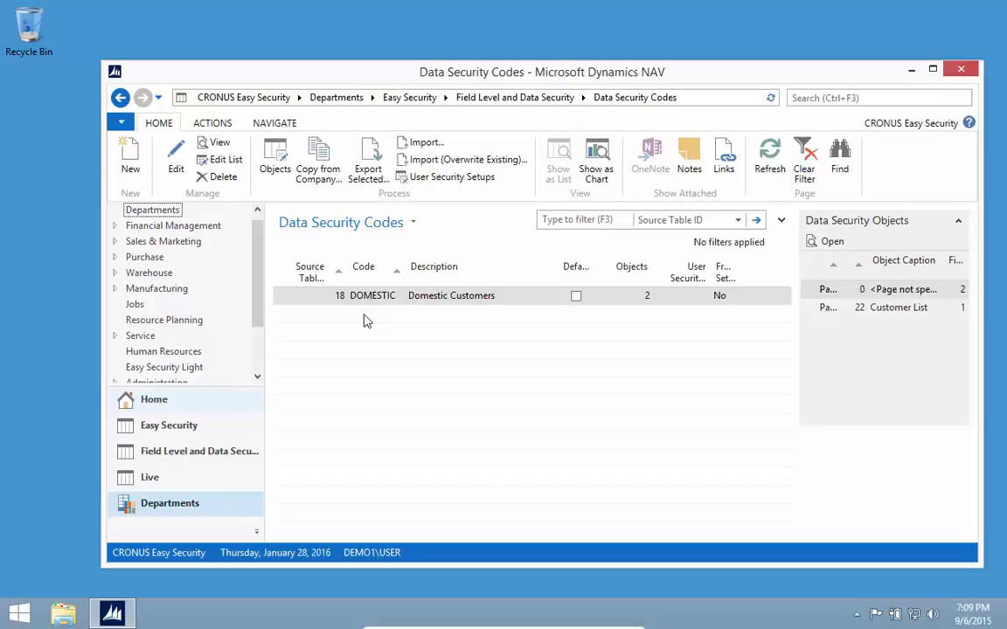
{"action": "scroll", "scroll_direction": "down", "scroll_amount": 3}
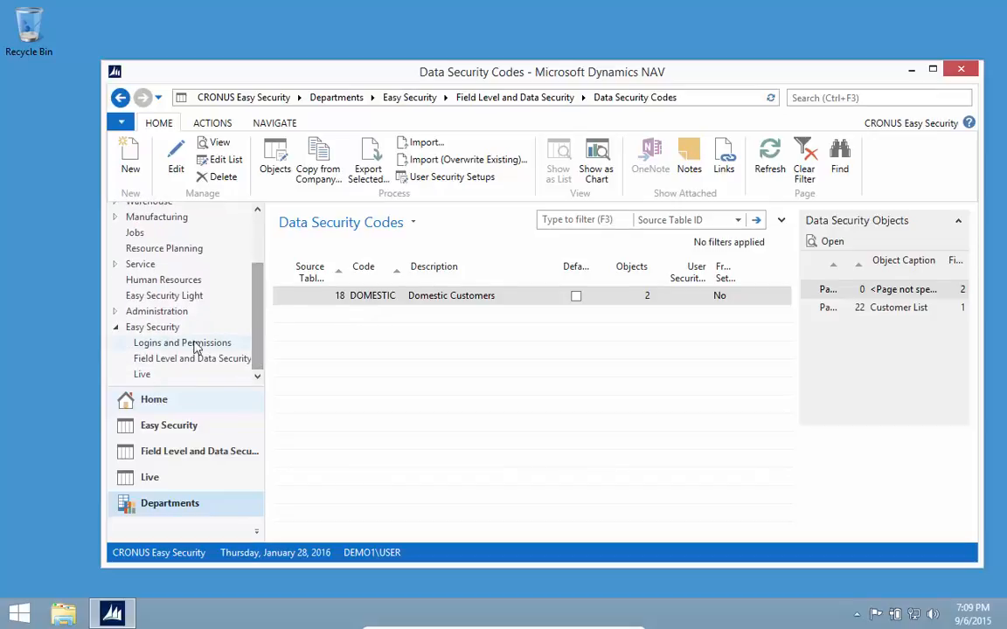
{"action": "left_click", "coordinate": [182, 342]}
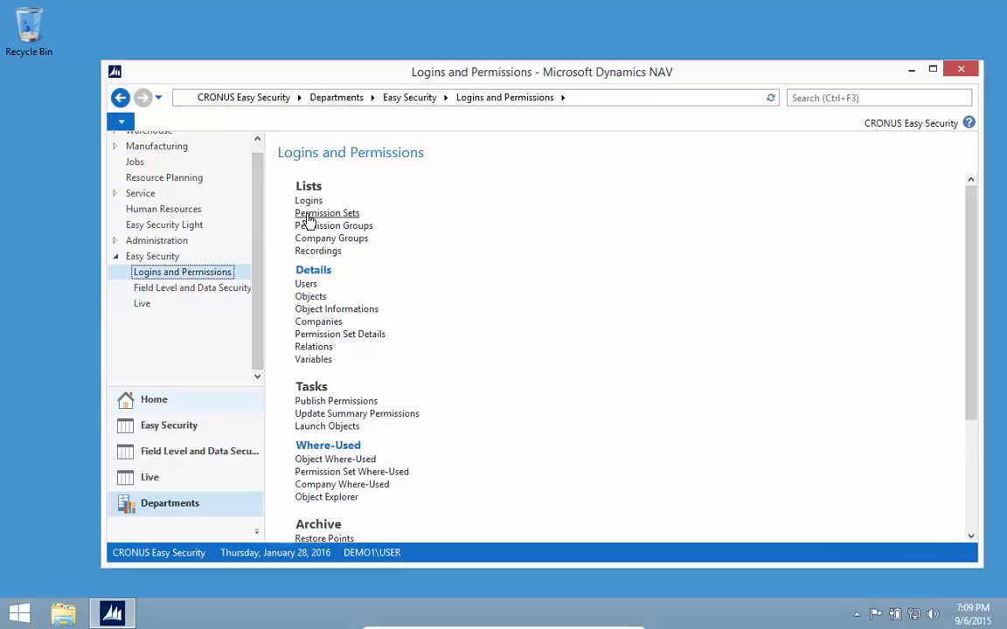
{"action": "mouse_move", "coordinate": [308, 200]}
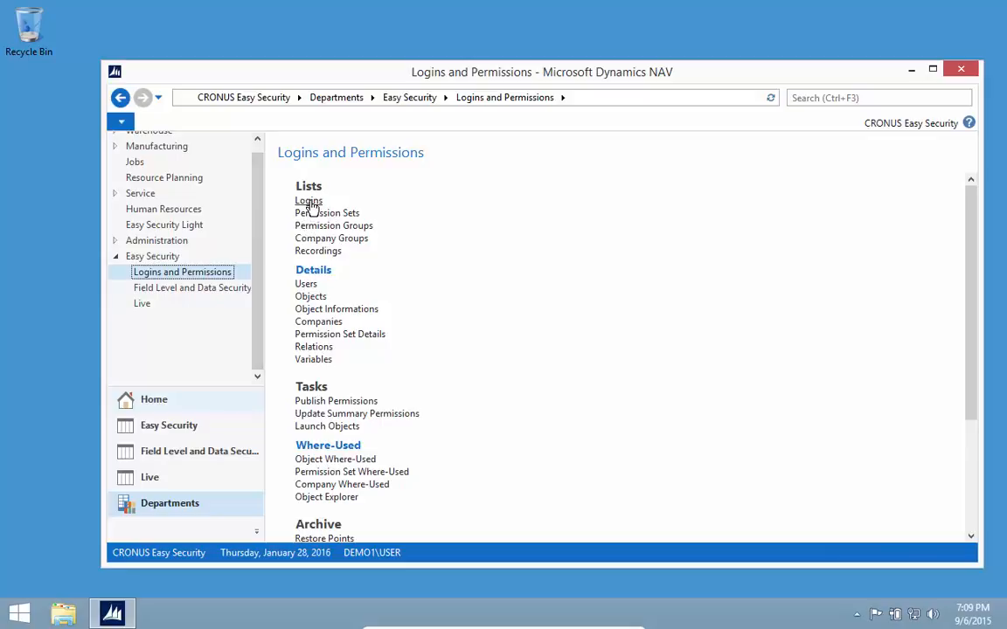
{"action": "mouse_move", "coordinate": [311, 209]}
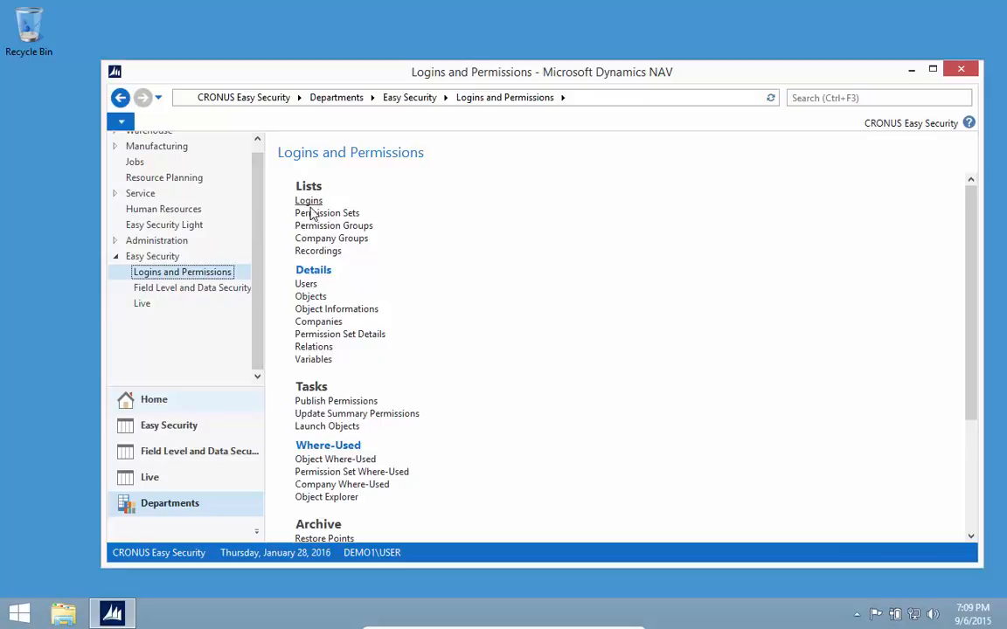
{"action": "mouse_move", "coordinate": [326, 213]}
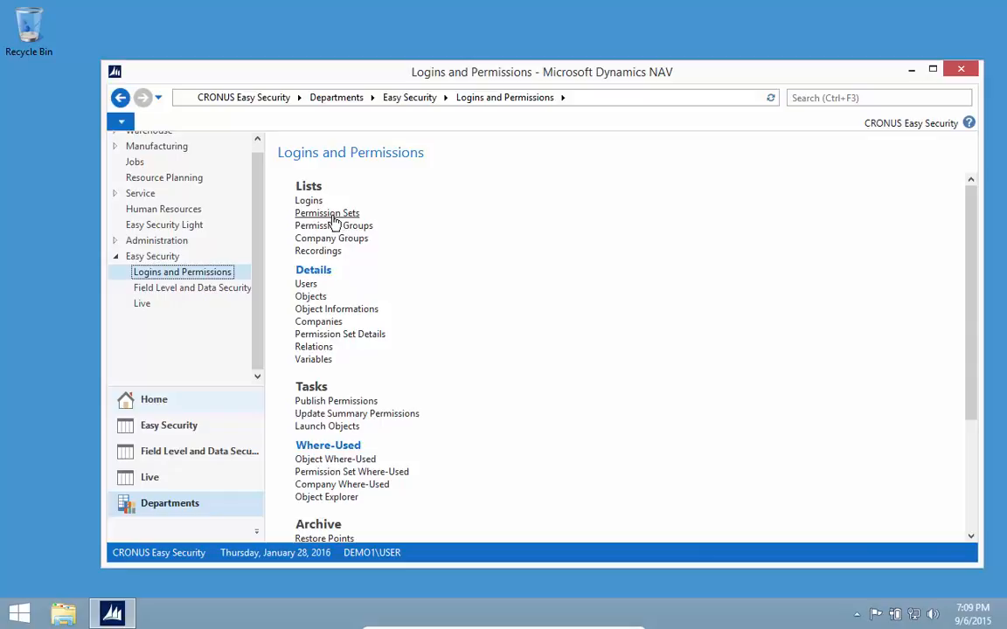
{"action": "mouse_move", "coordinate": [332, 226]}
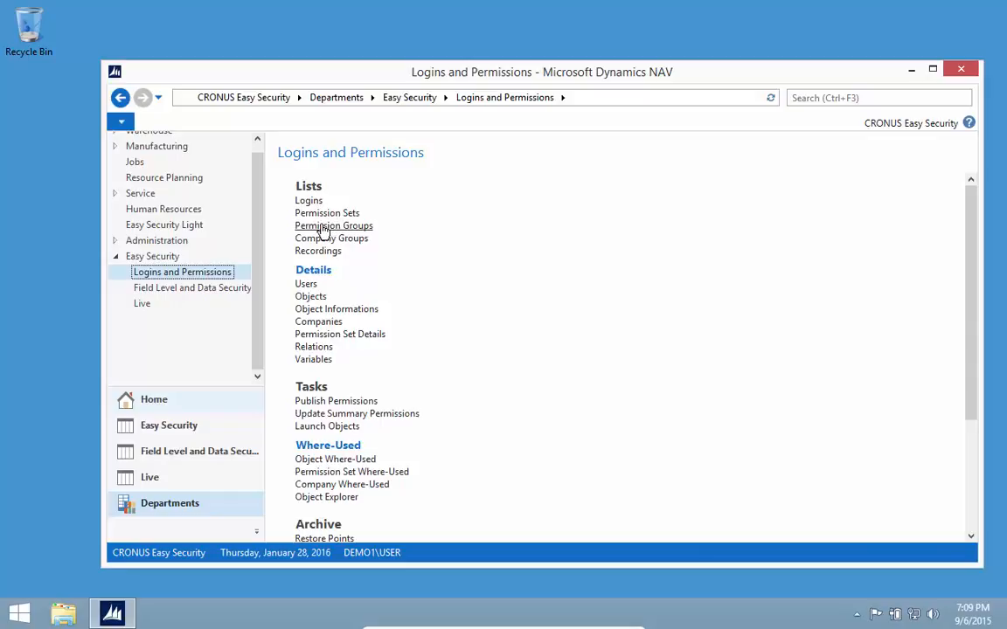
{"action": "mouse_move", "coordinate": [371, 430]}
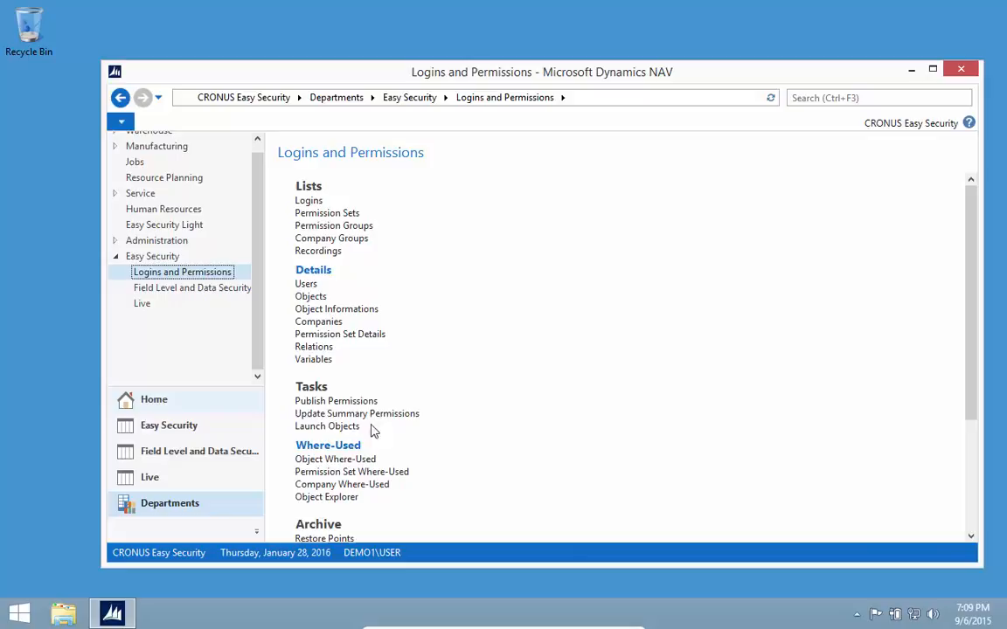
{"action": "left_click", "coordinate": [307, 199]}
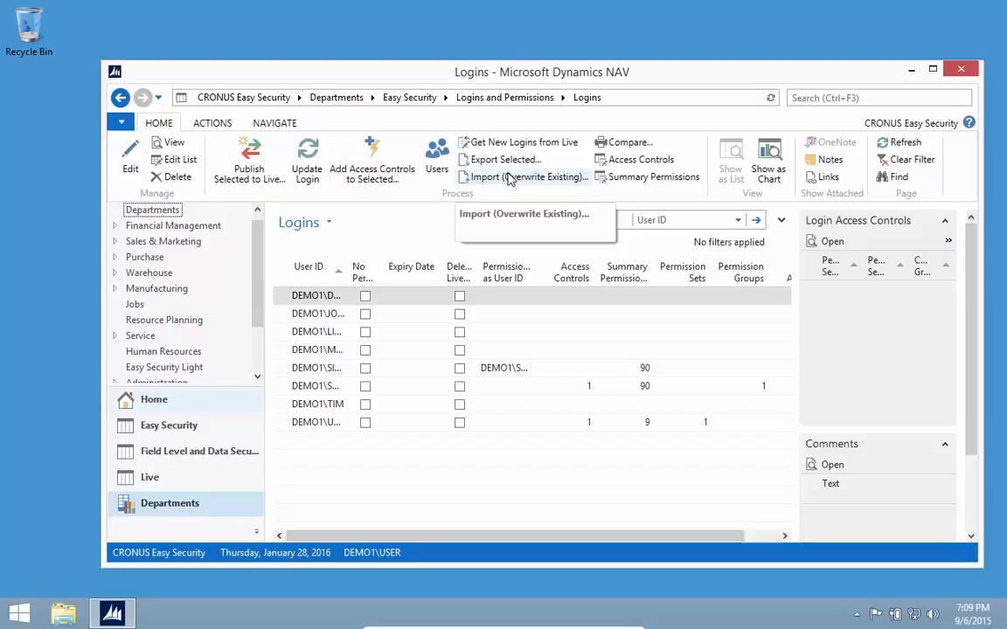
{"action": "mouse_move", "coordinate": [395, 339]}
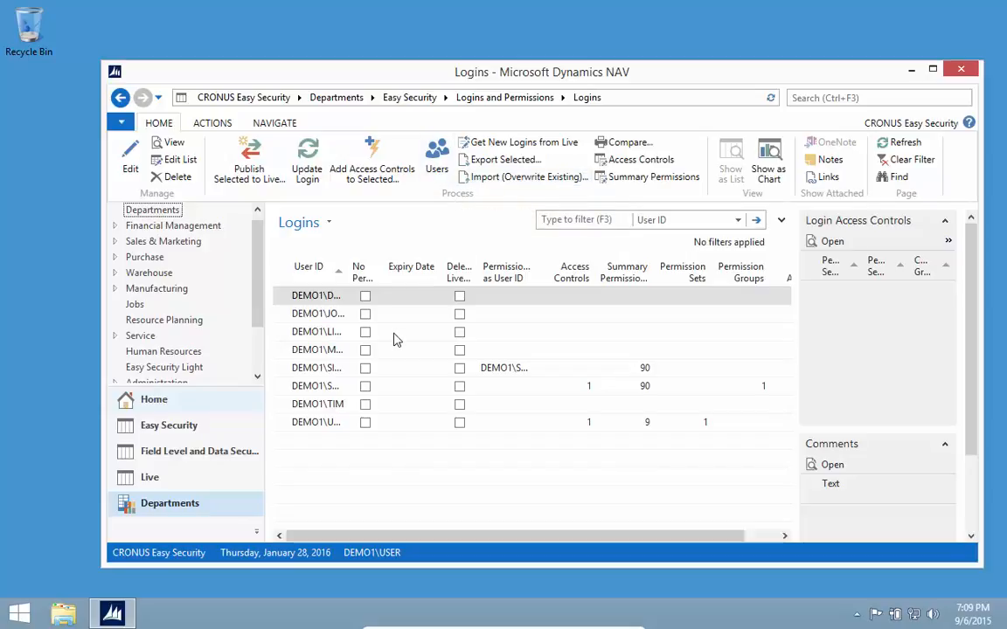
{"action": "mouse_move", "coordinate": [234, 203]}
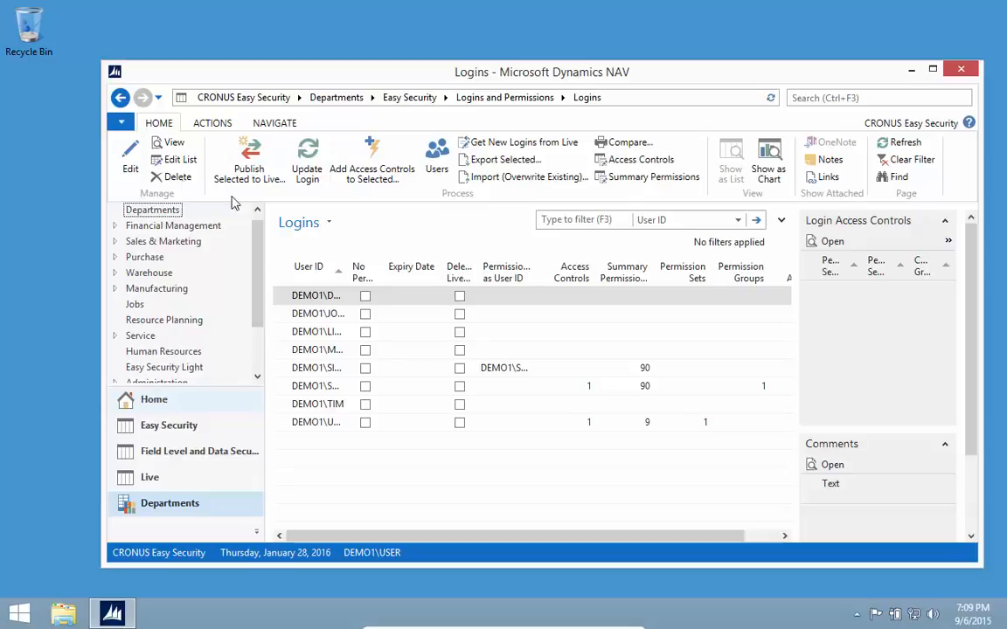
- Go back from the Logins list to the Logins and Permissions overview
{"action": "left_click", "coordinate": [121, 98]}
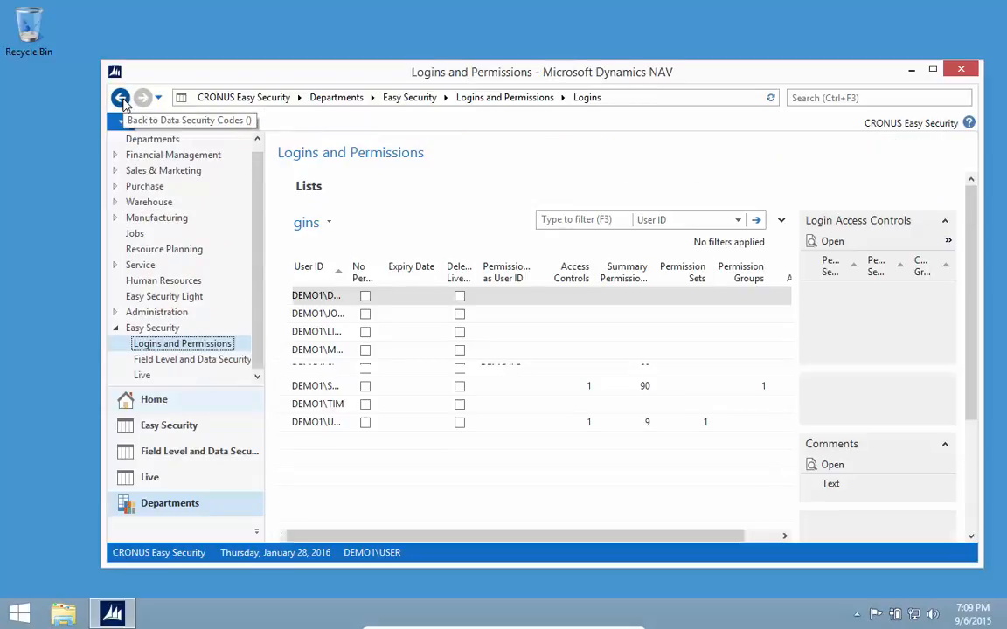
{"action": "left_click", "coordinate": [120, 98]}
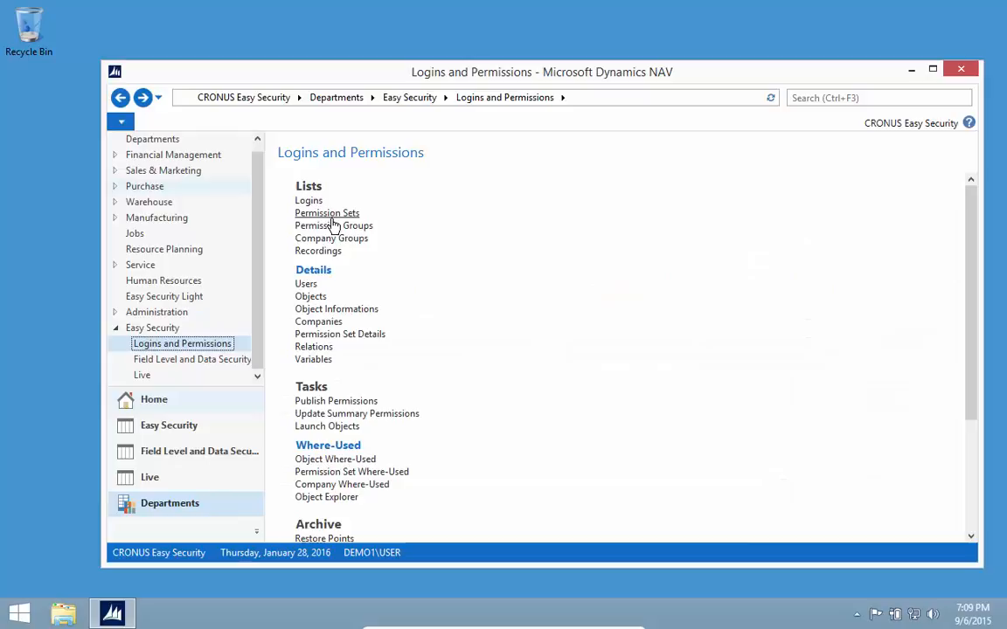
{"action": "mouse_move", "coordinate": [318, 255]}
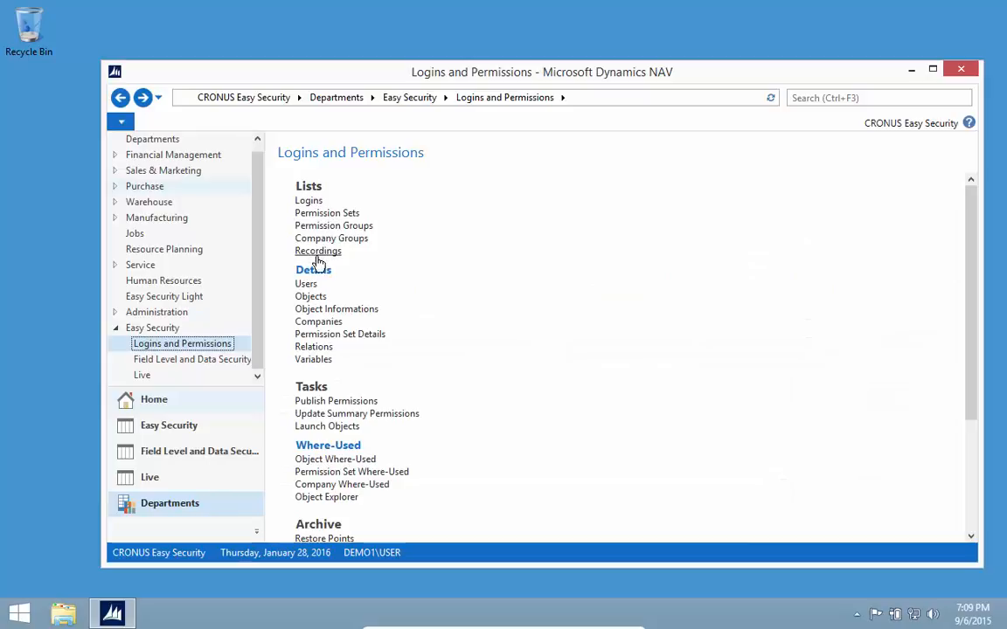
- Briefly view Object Properties under Setup, close it, and move to Field Level and Data Security
{"action": "scroll", "scroll_direction": "down", "scroll_amount": 3}
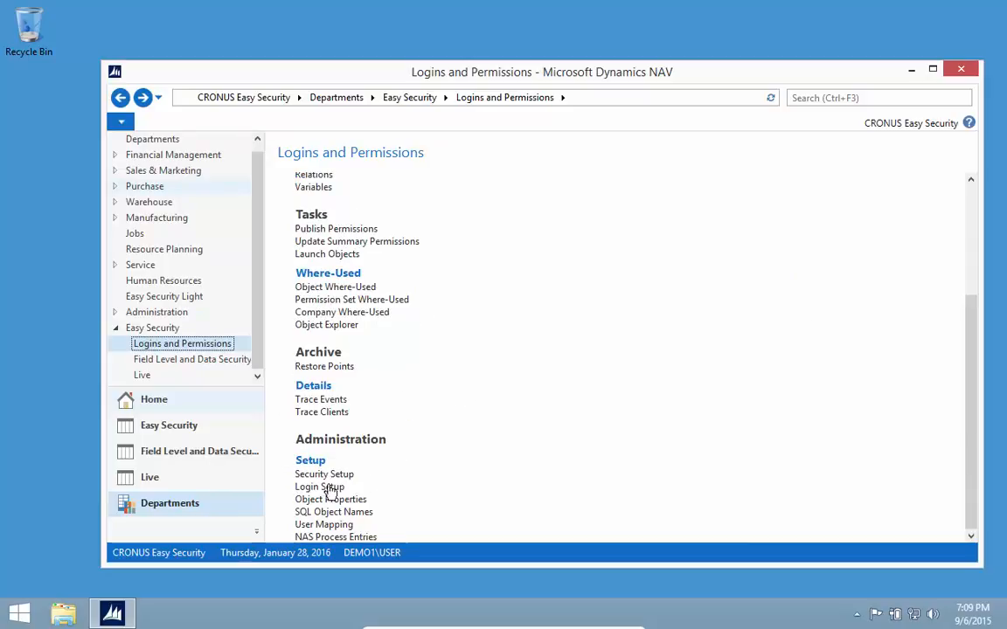
{"action": "left_click", "coordinate": [330, 500]}
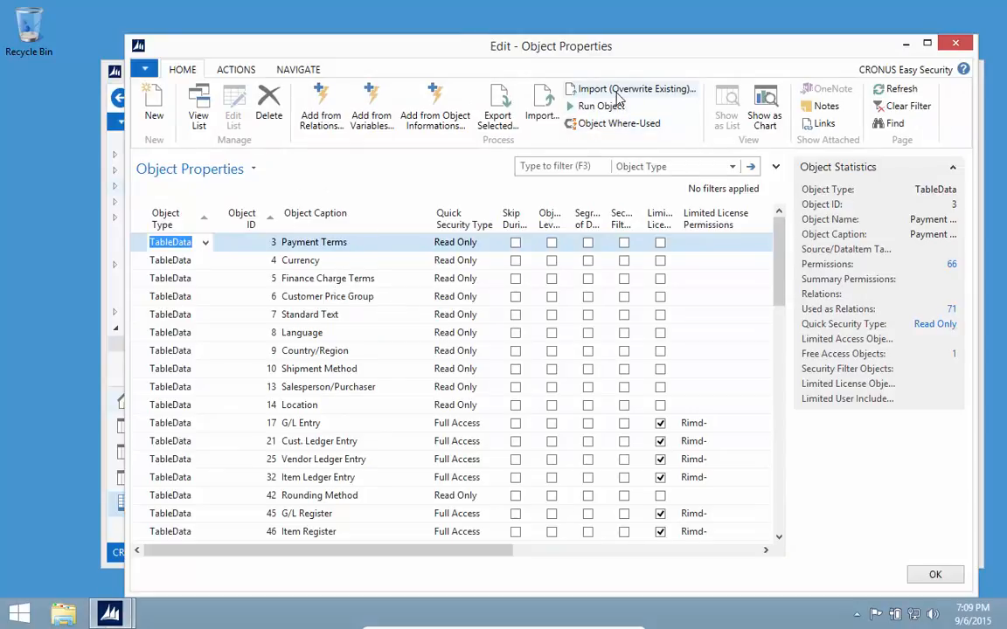
{"action": "left_click", "coordinate": [933, 573]}
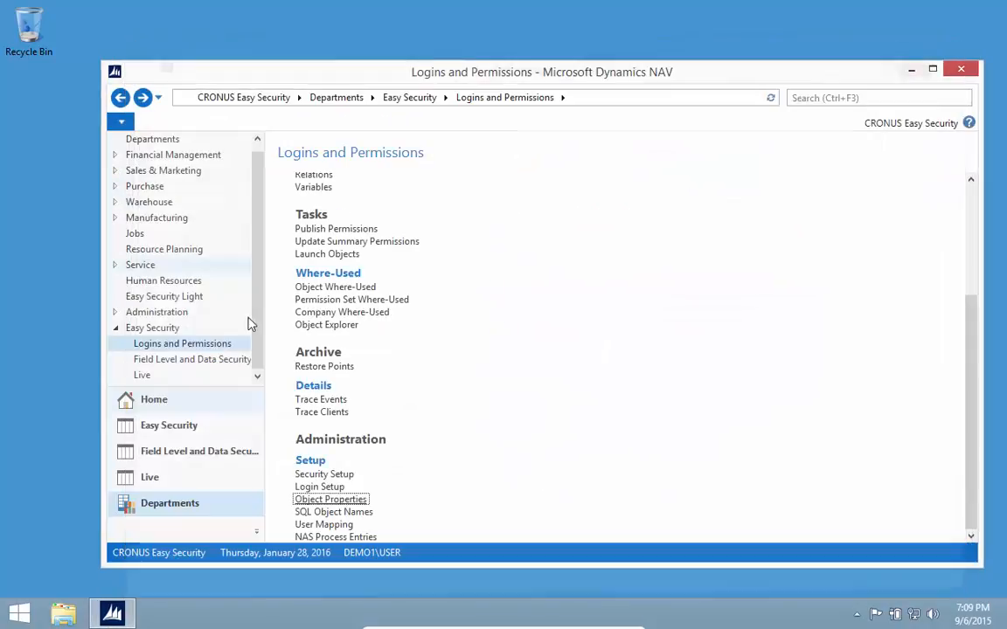
{"action": "left_click", "coordinate": [193, 360]}
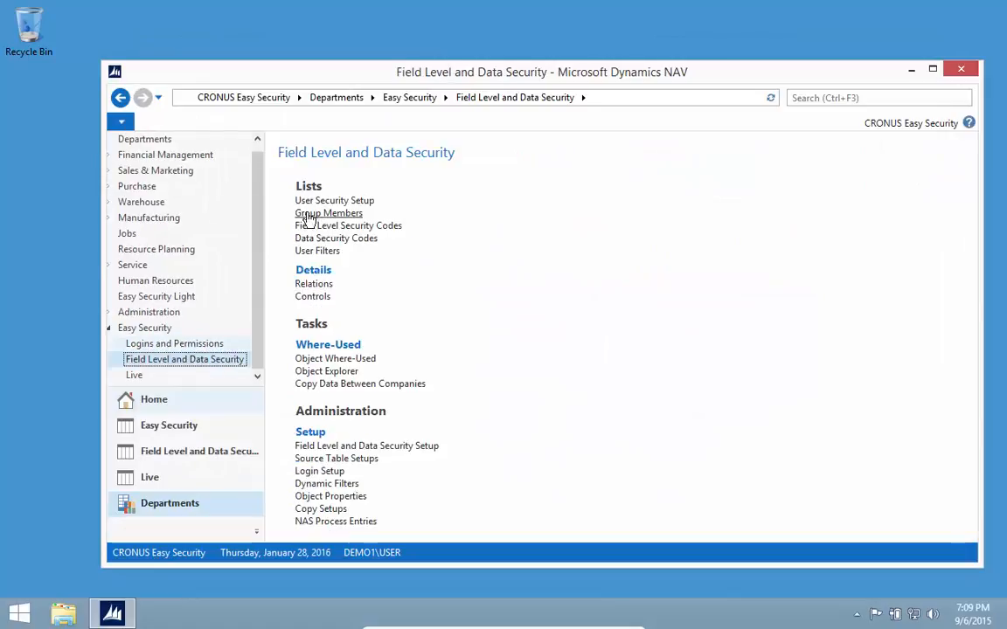
{"action": "mouse_move", "coordinate": [330, 248]}
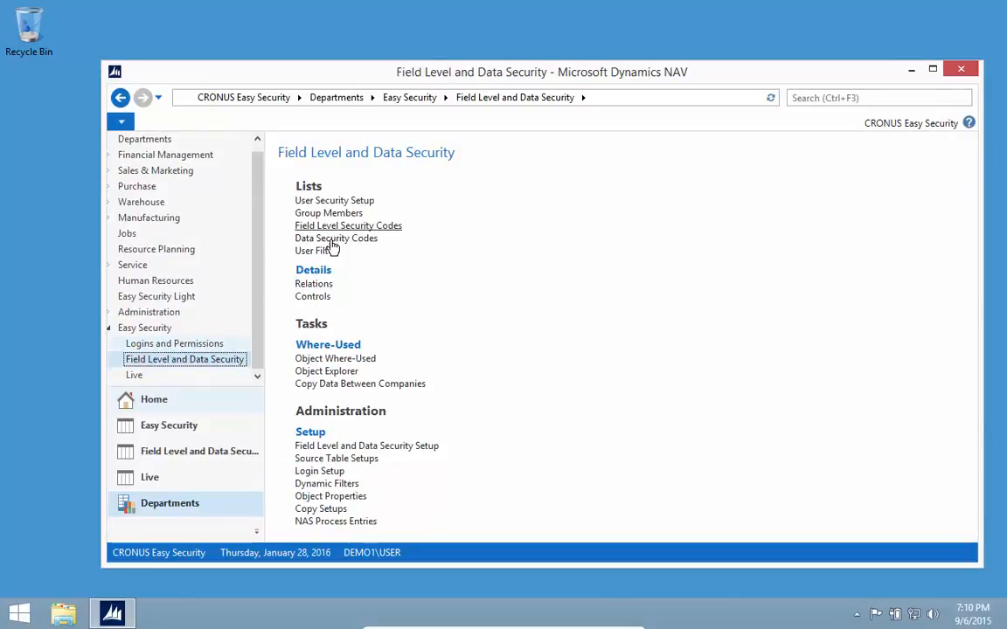
{"action": "mouse_move", "coordinate": [336, 238]}
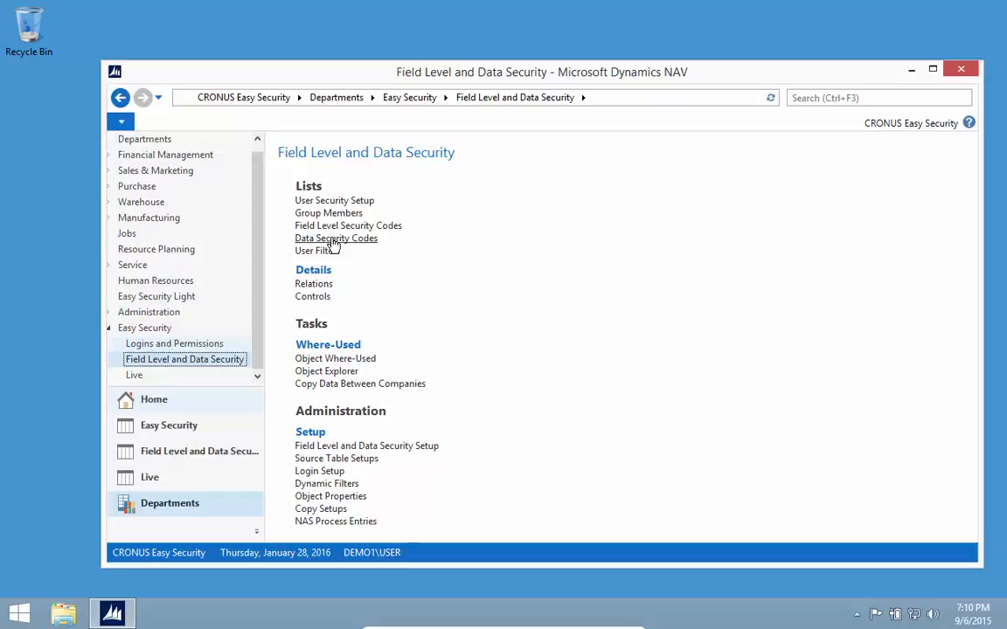
- Show the empty User Security Setup list from the Lists section
{"action": "left_click", "coordinate": [334, 200]}
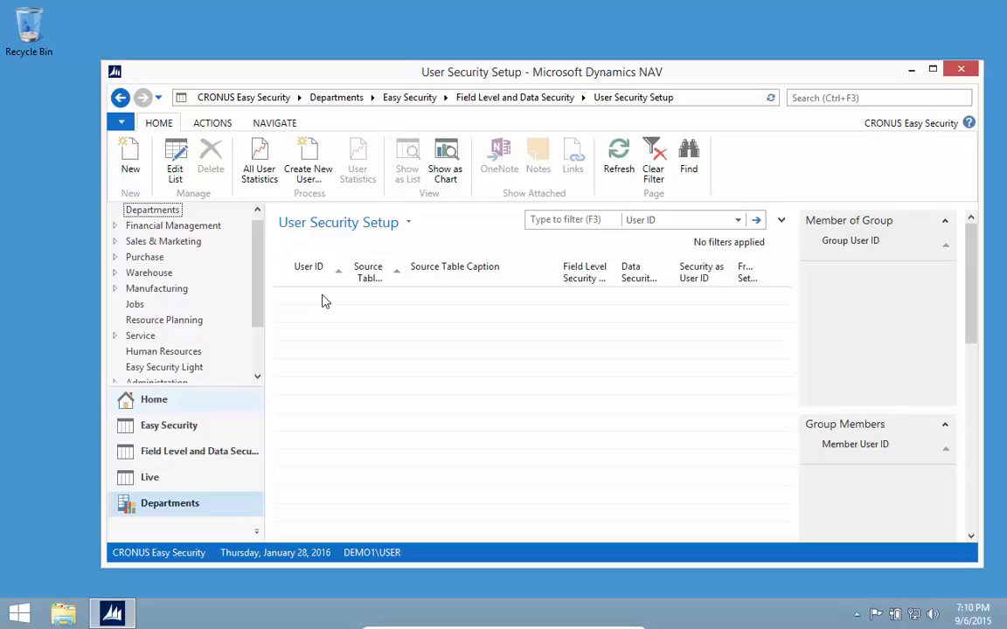
{"action": "mouse_move", "coordinate": [182, 254]}
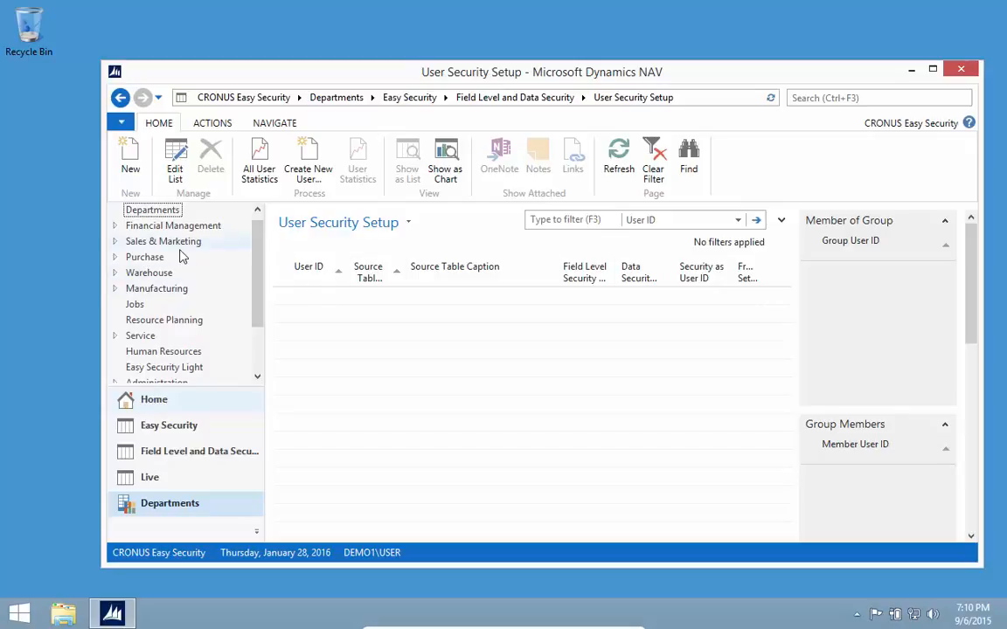